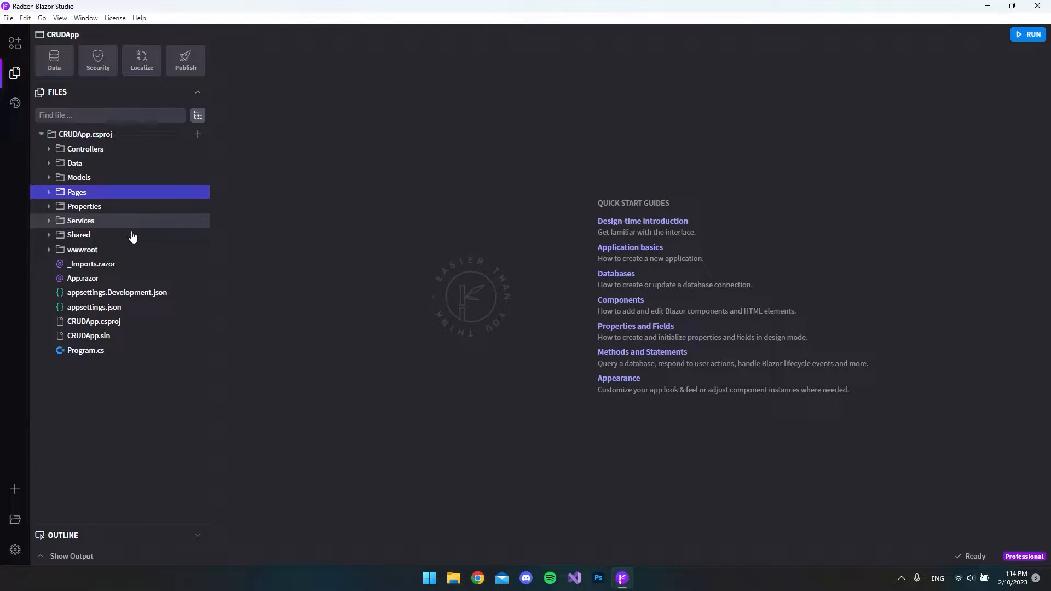
mouse_move(268, 224)
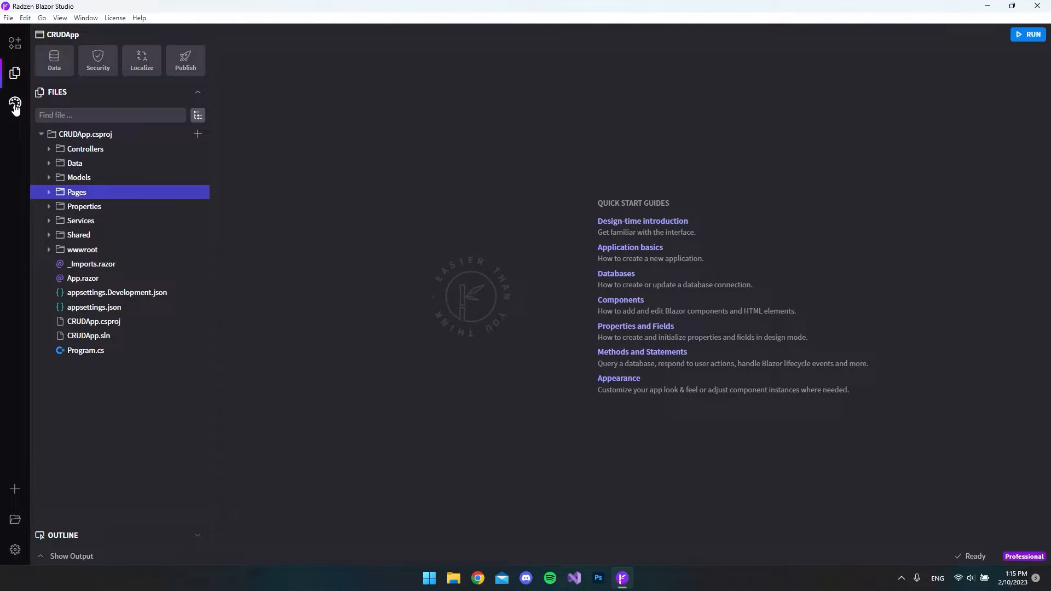
Show the Appearance settings for CRUDApp, currently on the Material theme
click(14, 104)
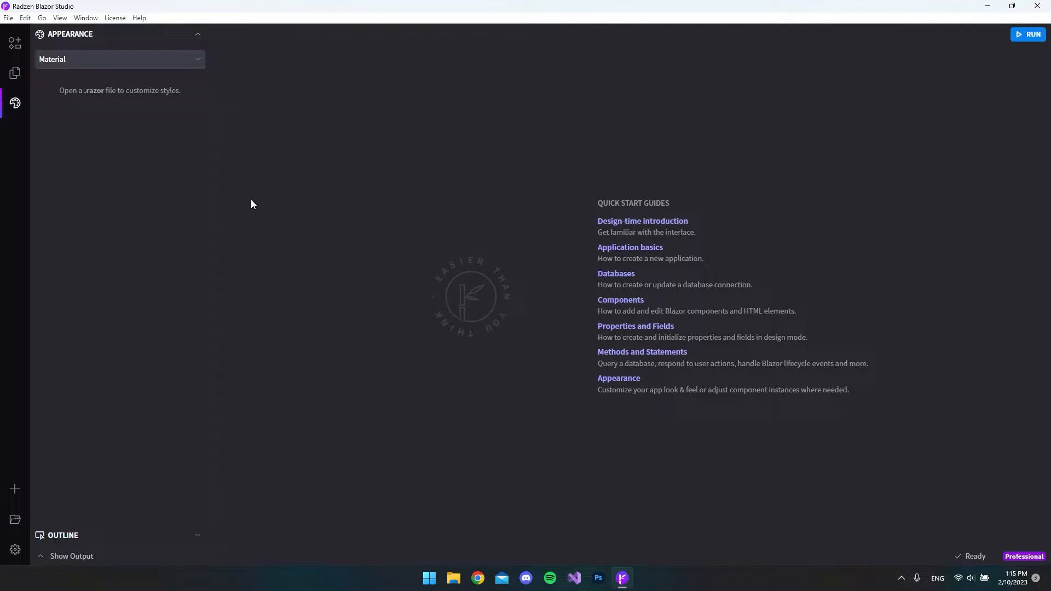
Switch CRUDApp's theme from Material to Dark
click(119, 59)
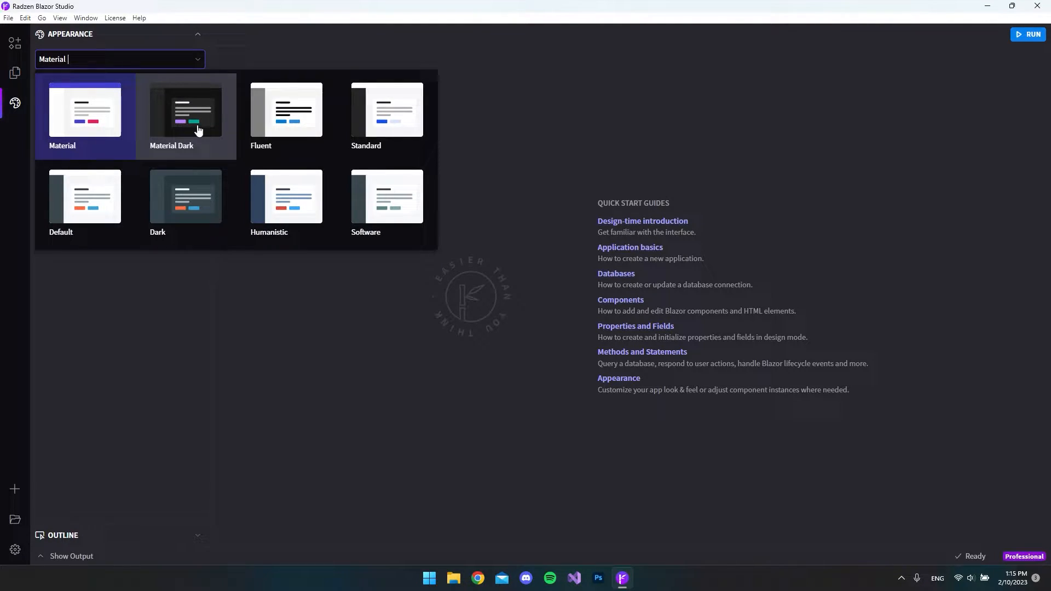
mouse_move(186, 197)
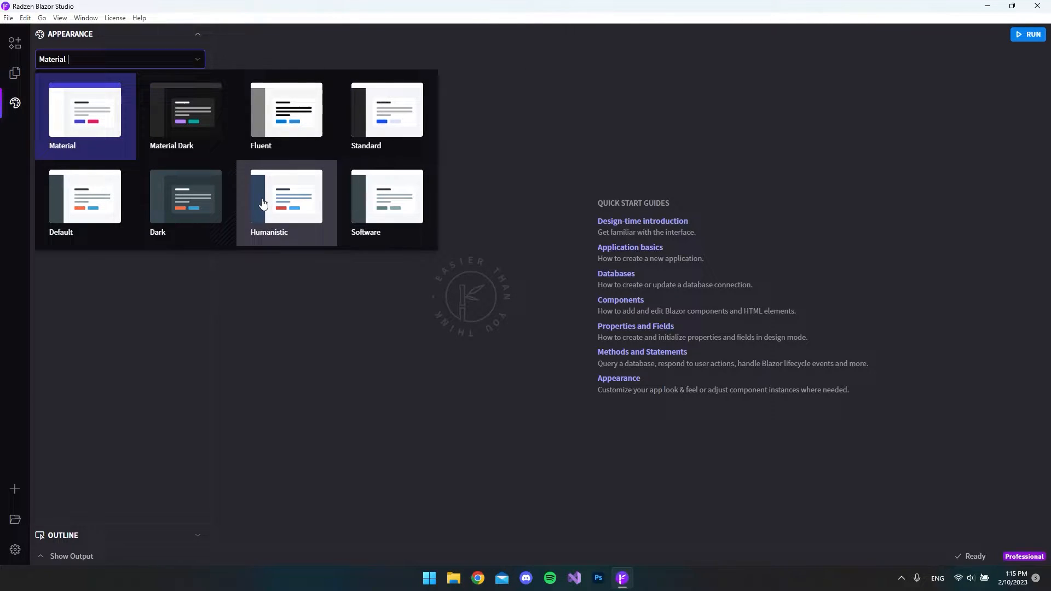
mouse_move(186, 205)
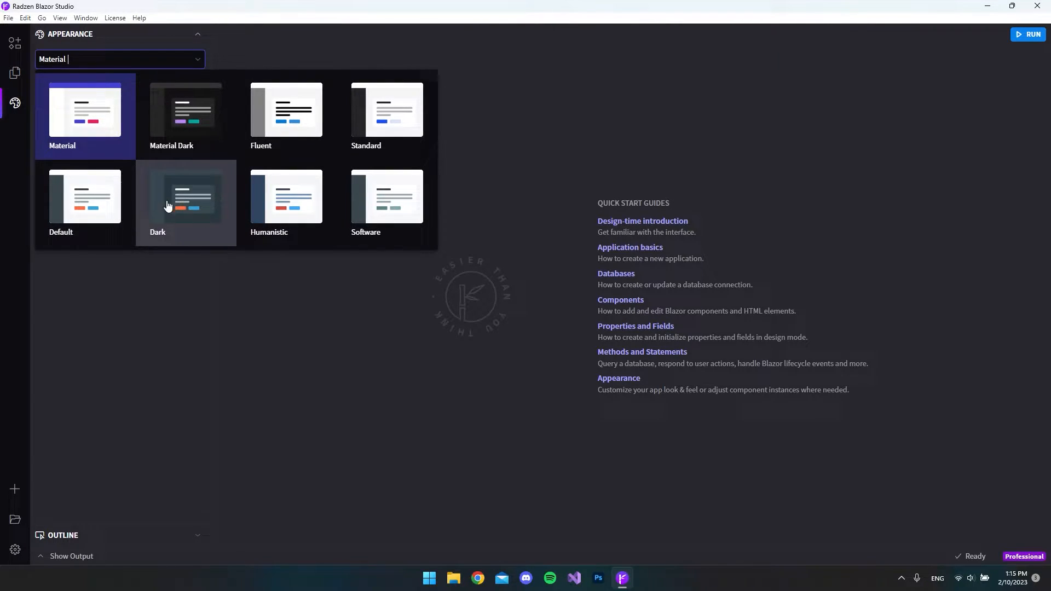
click(186, 198)
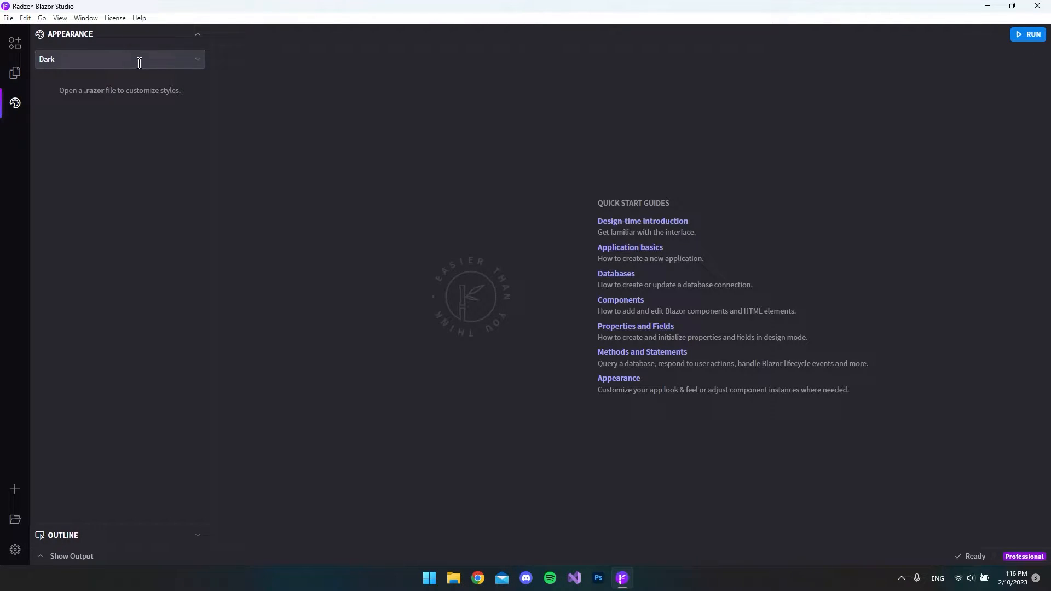
mouse_move(133, 126)
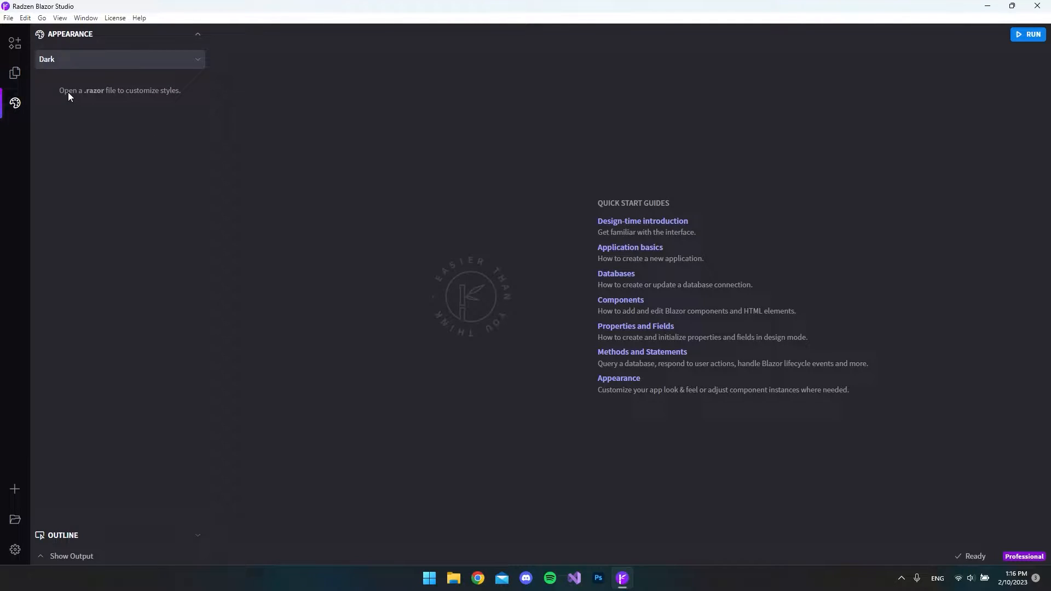
mouse_move(100, 96)
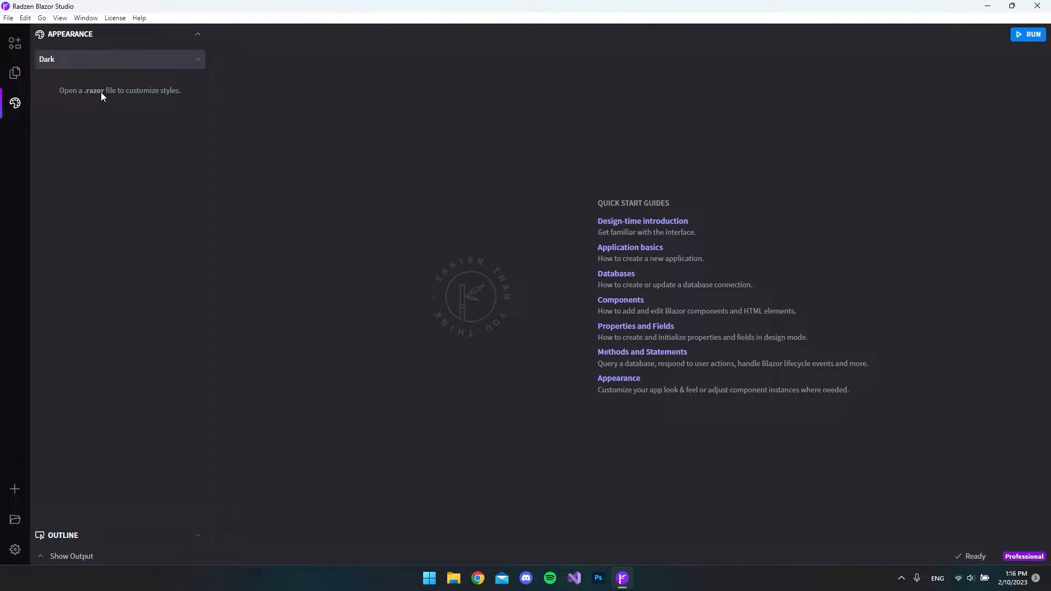
mouse_move(252, 105)
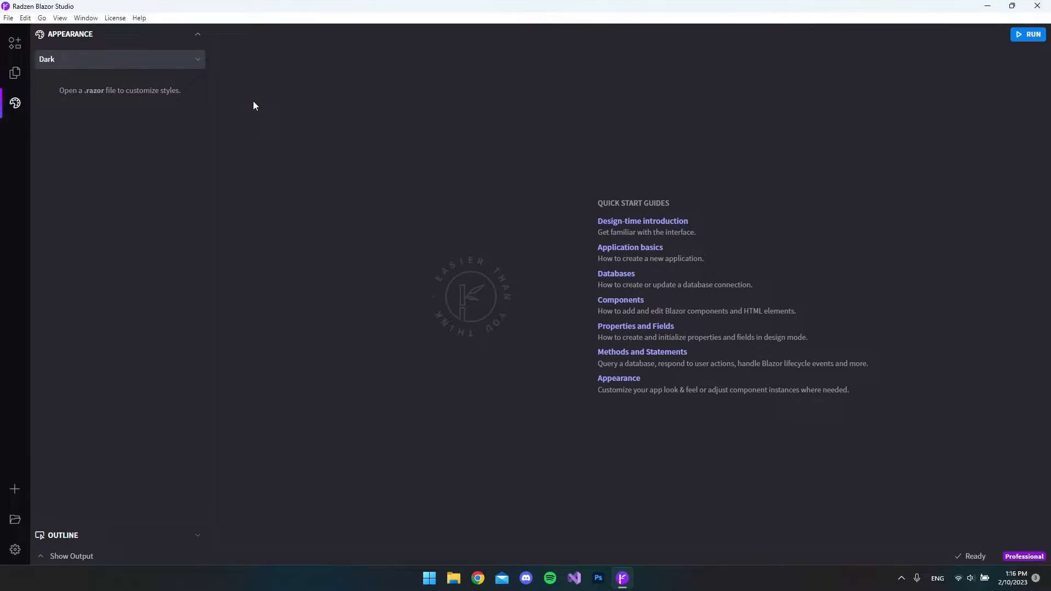
Return to the project files and expand the Pages folder to reach Index.razor
click(14, 72)
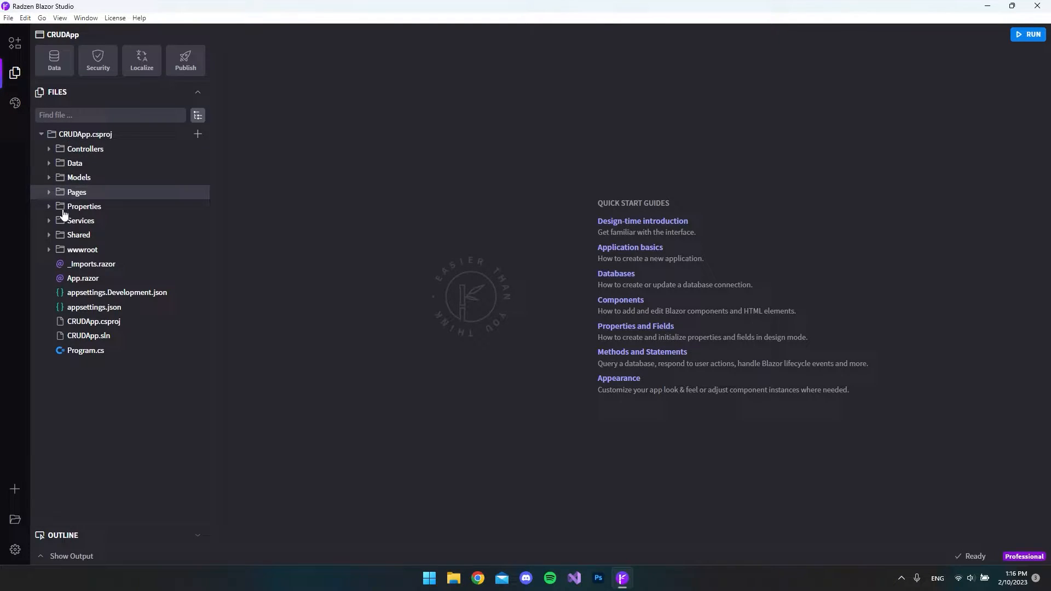
click(76, 193)
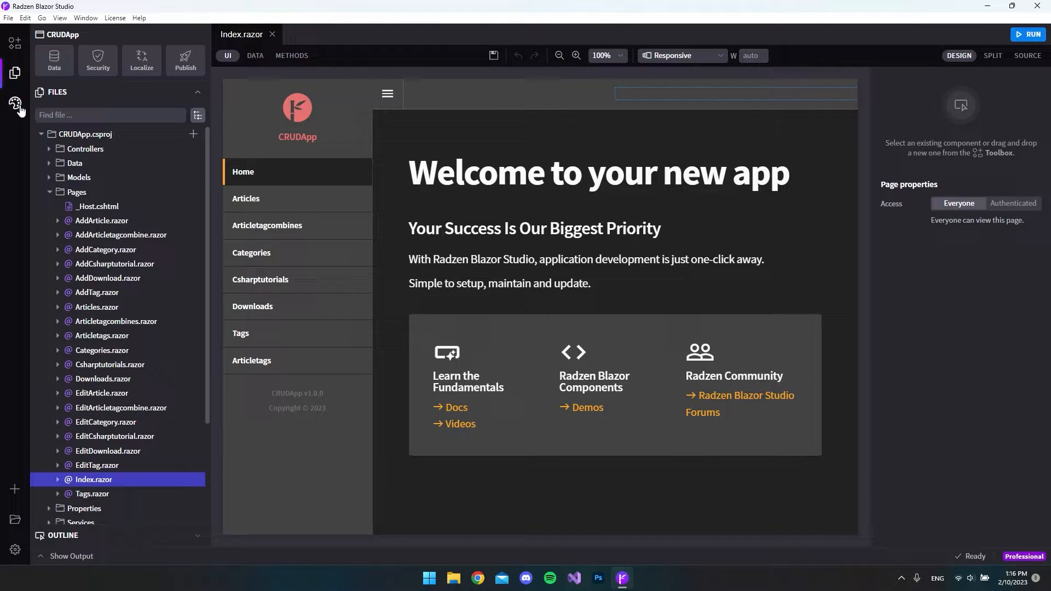
Apply the grey-teal colour swatch to the Dark theme, recolouring the Index page
click(15, 104)
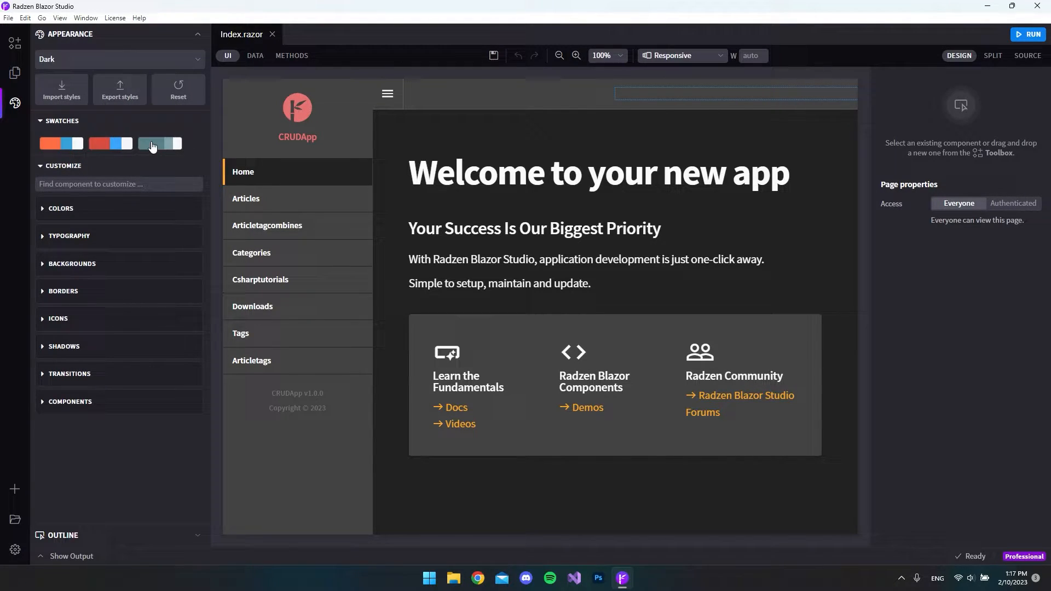
mouse_move(104, 145)
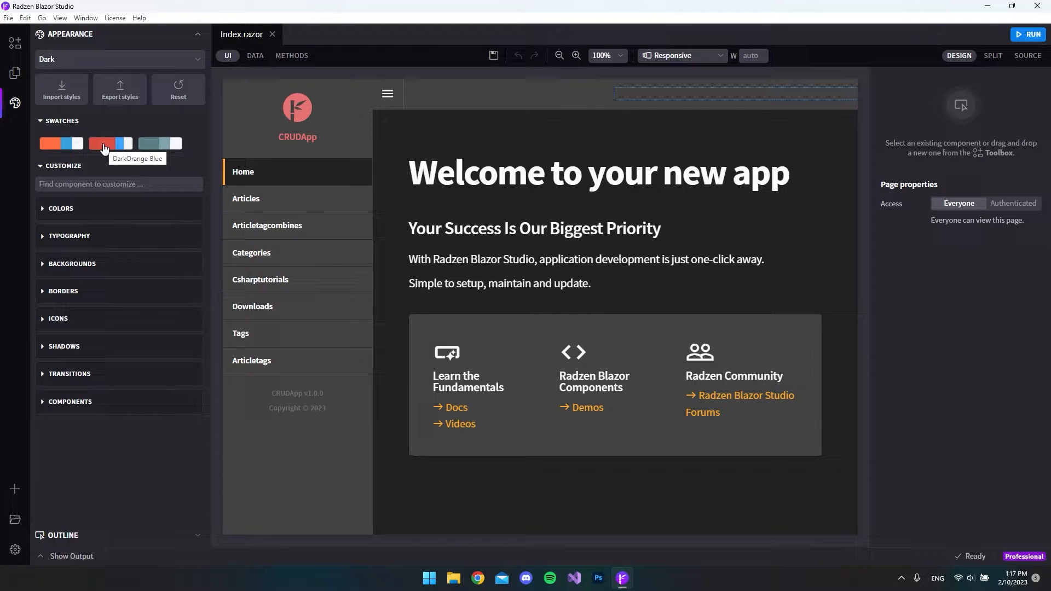
click(103, 143)
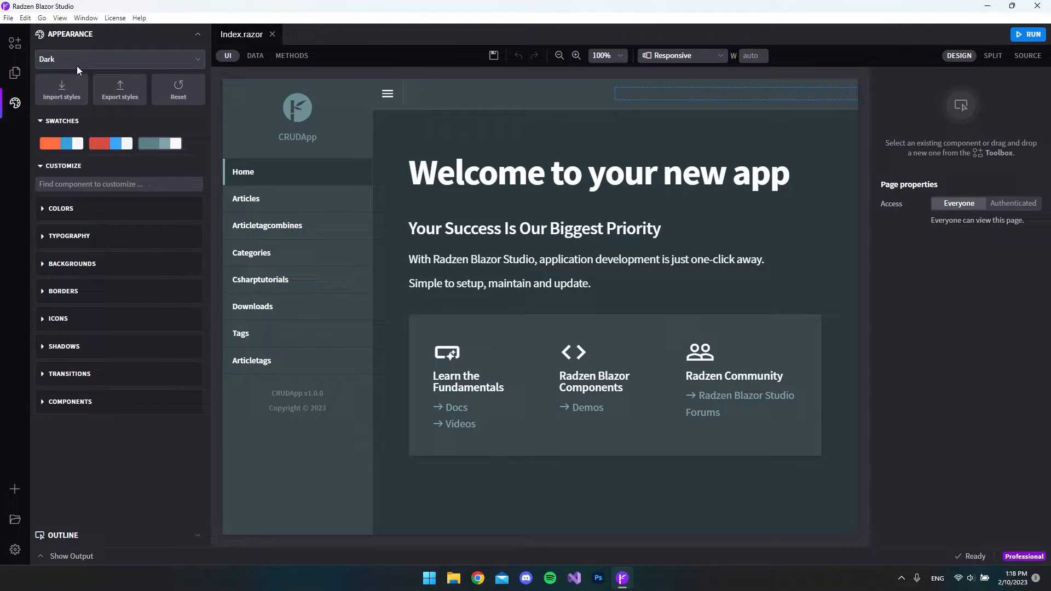
Switch CRUDApp back to the light Material theme with its orange header
click(119, 59)
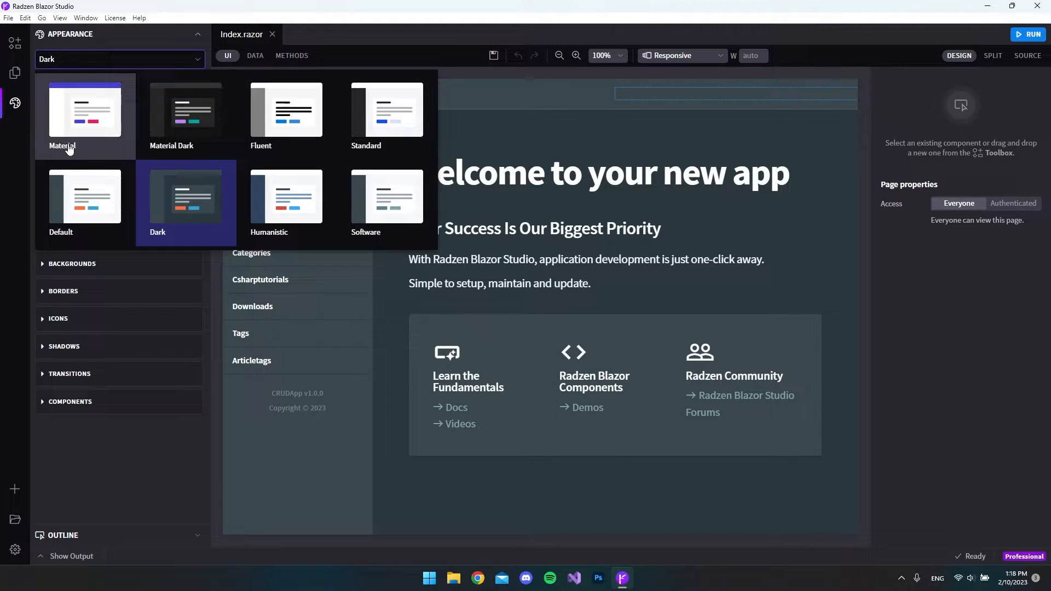
click(84, 109)
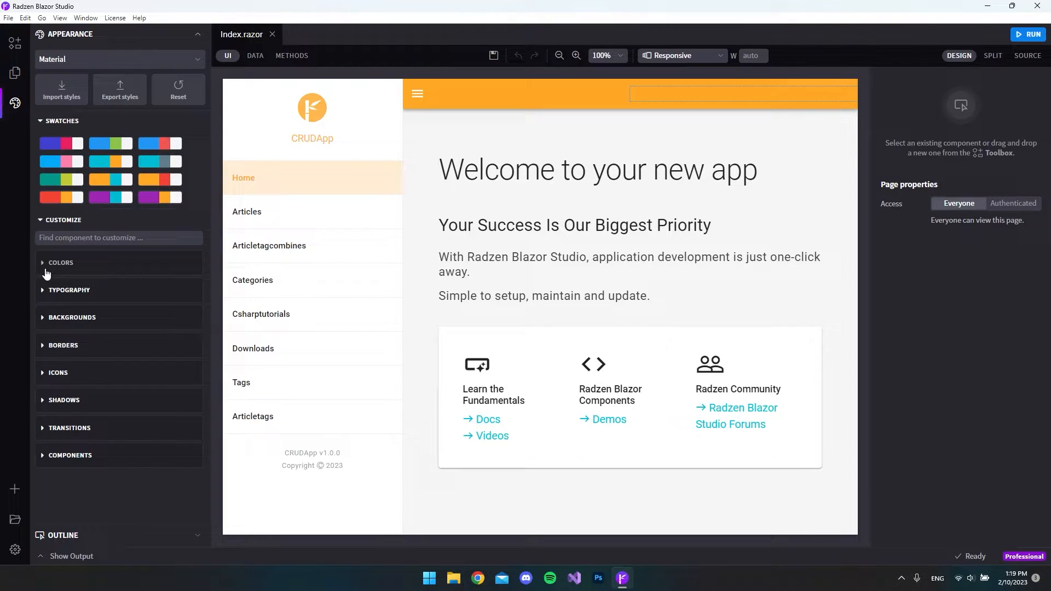
Set Primary to deep red #d50000 and Primary Light to #ff4242 in the Colors section
click(60, 262)
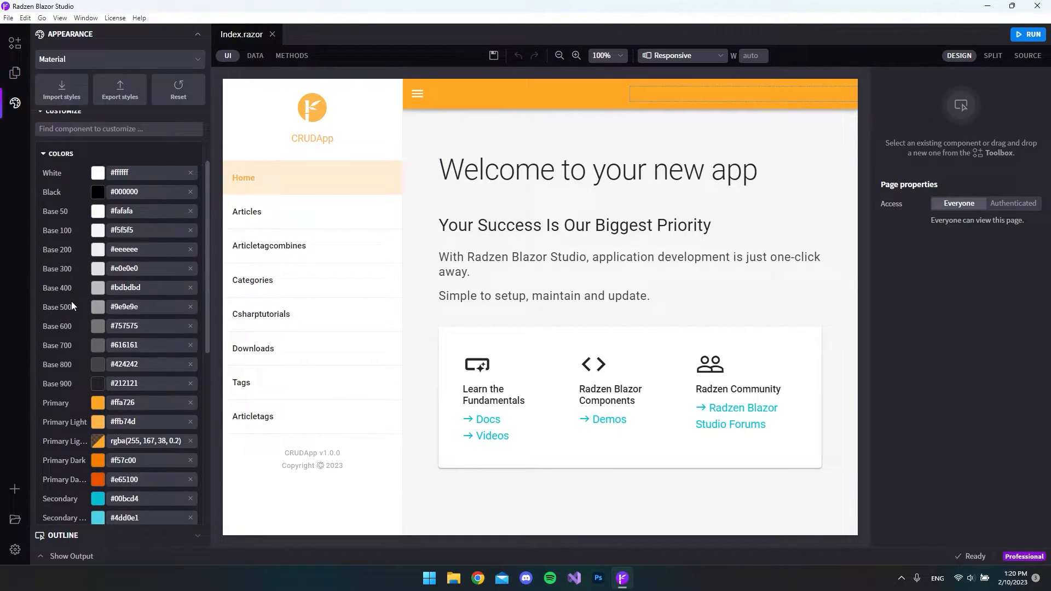
scroll(down, 3)
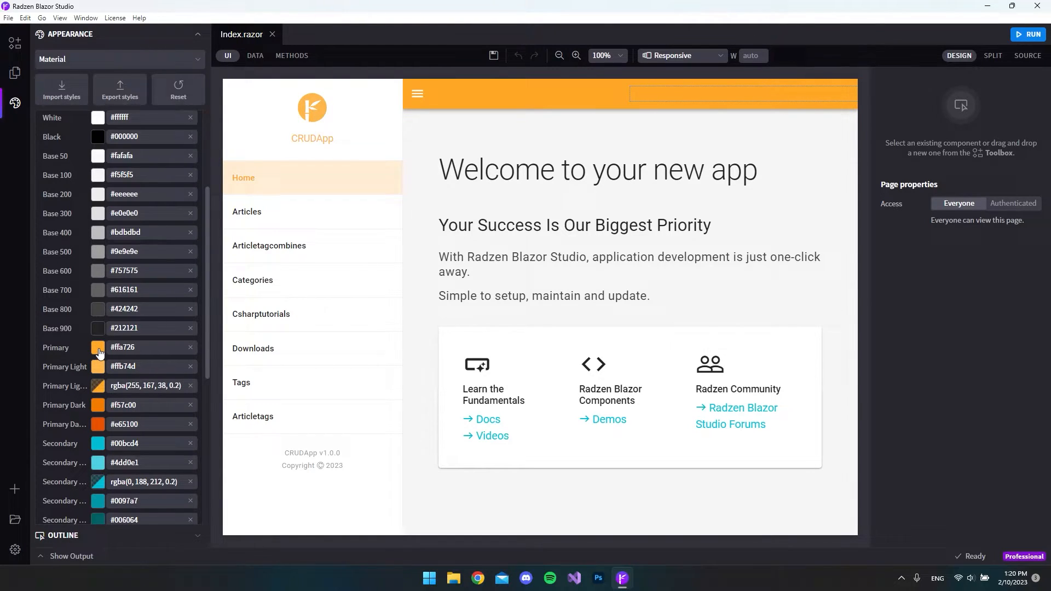
click(98, 347)
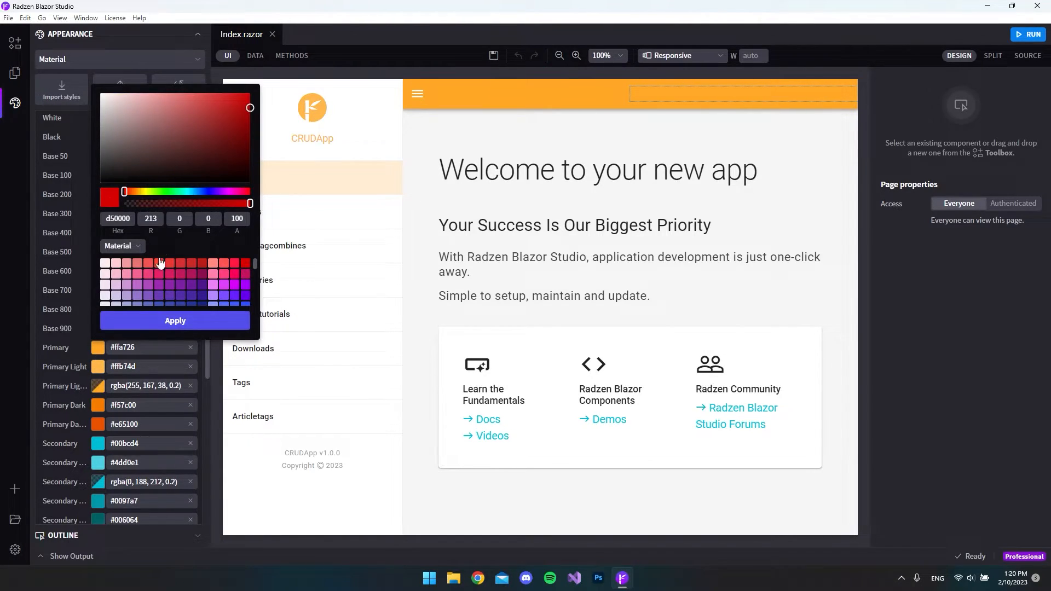
click(174, 321)
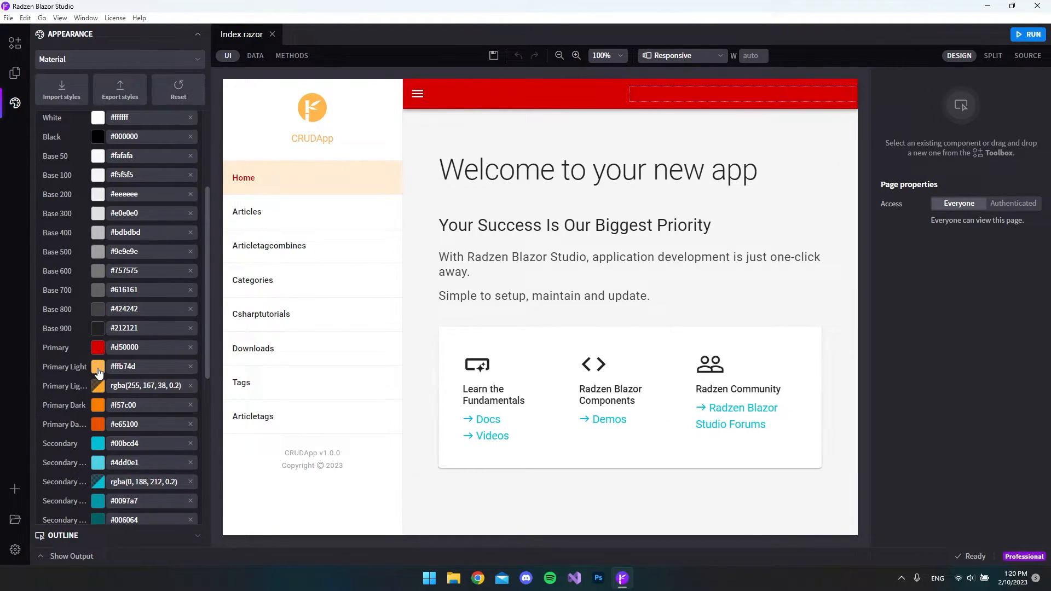
click(98, 366)
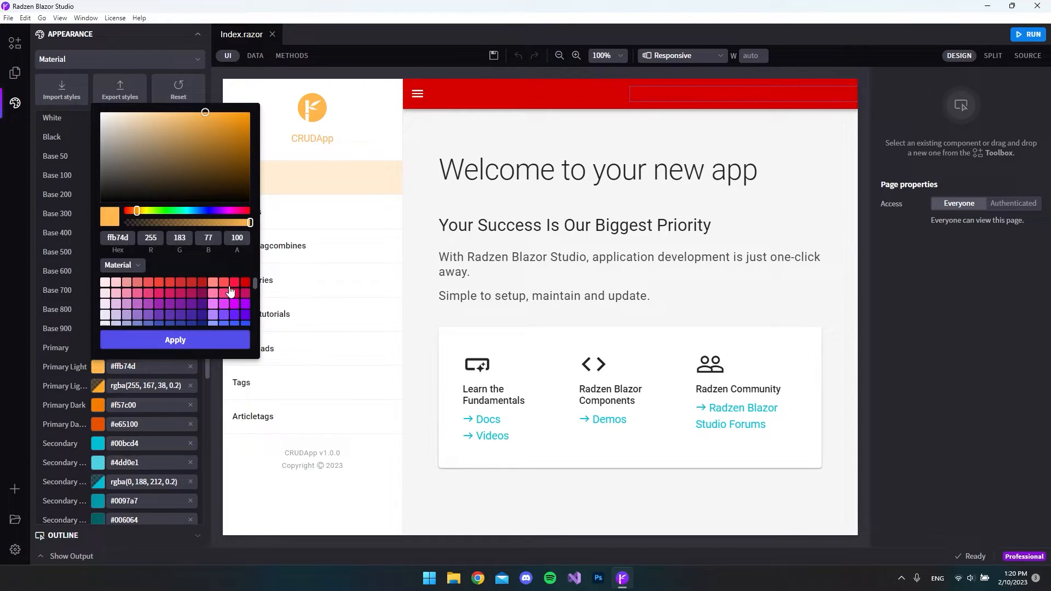
mouse_move(246, 285)
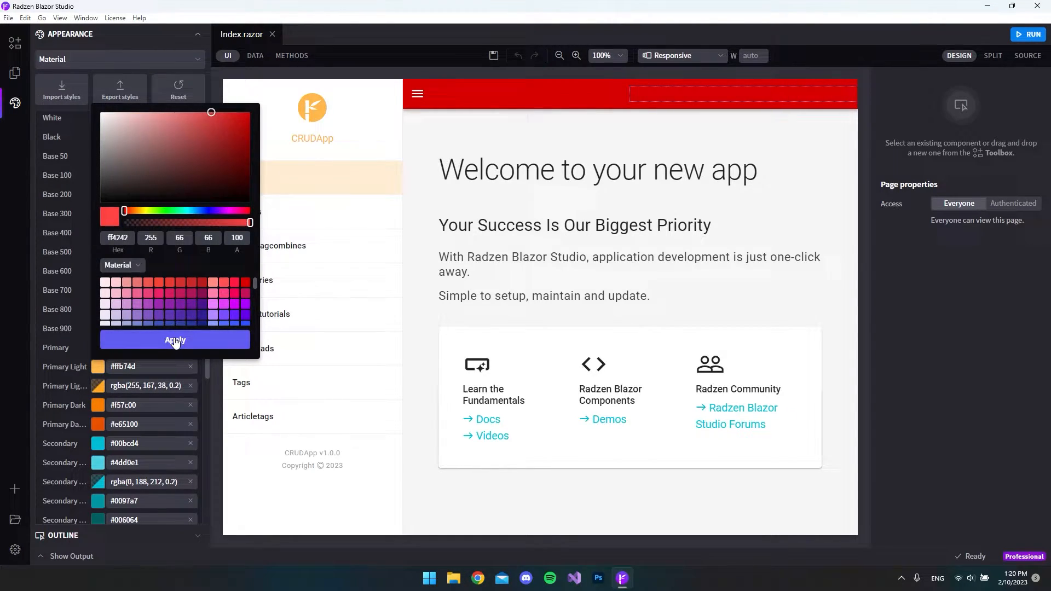
click(174, 340)
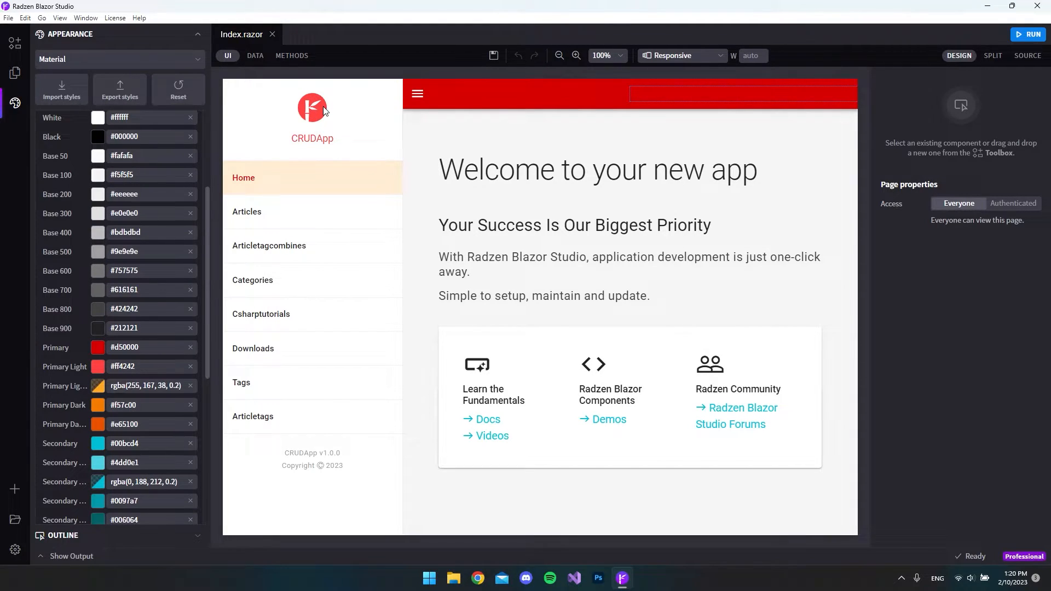
mouse_move(327, 106)
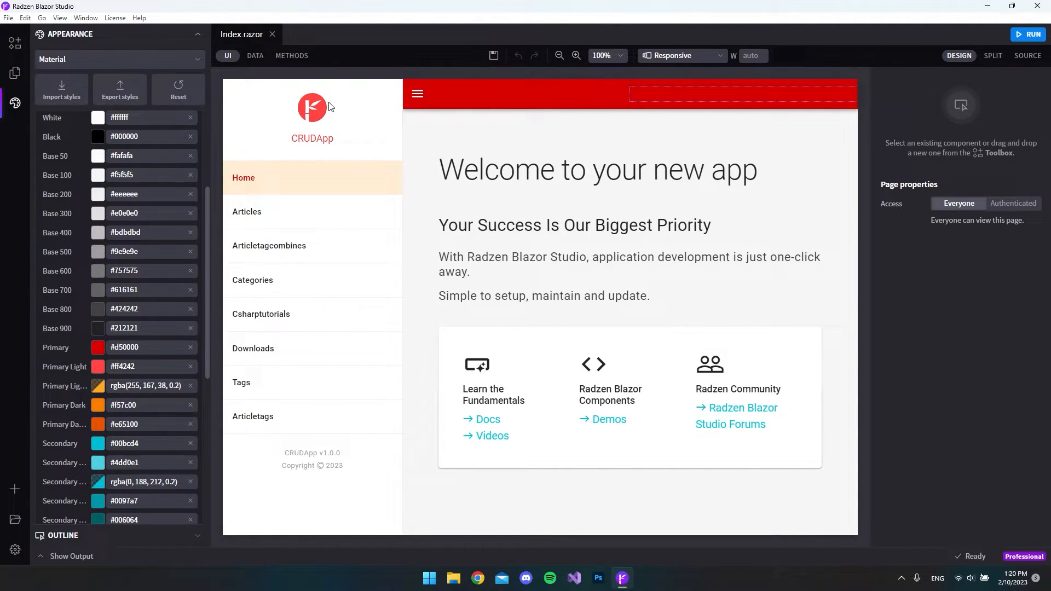
scroll(down, 3)
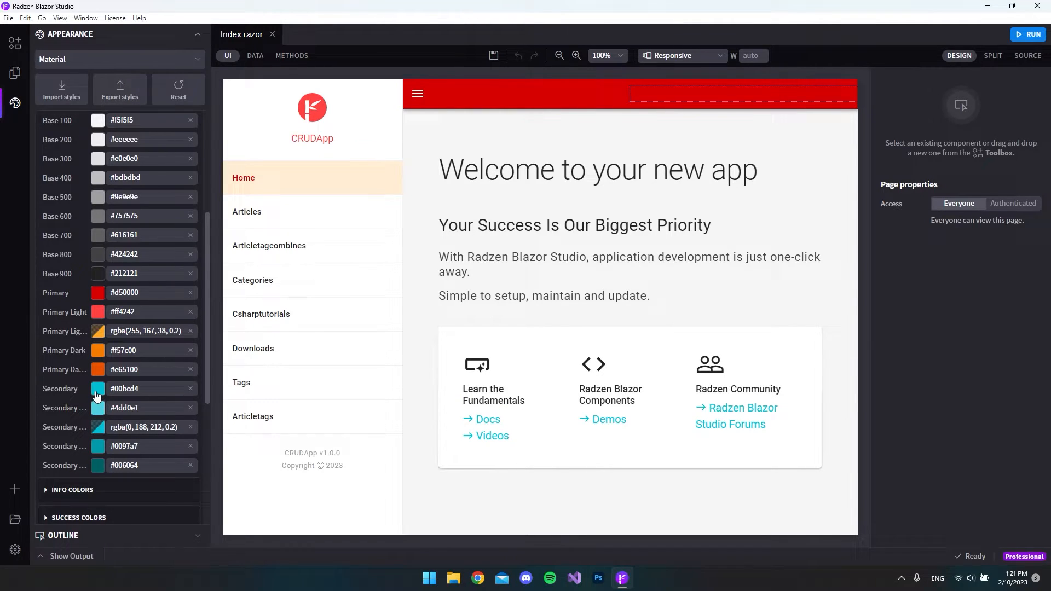
mouse_move(80, 426)
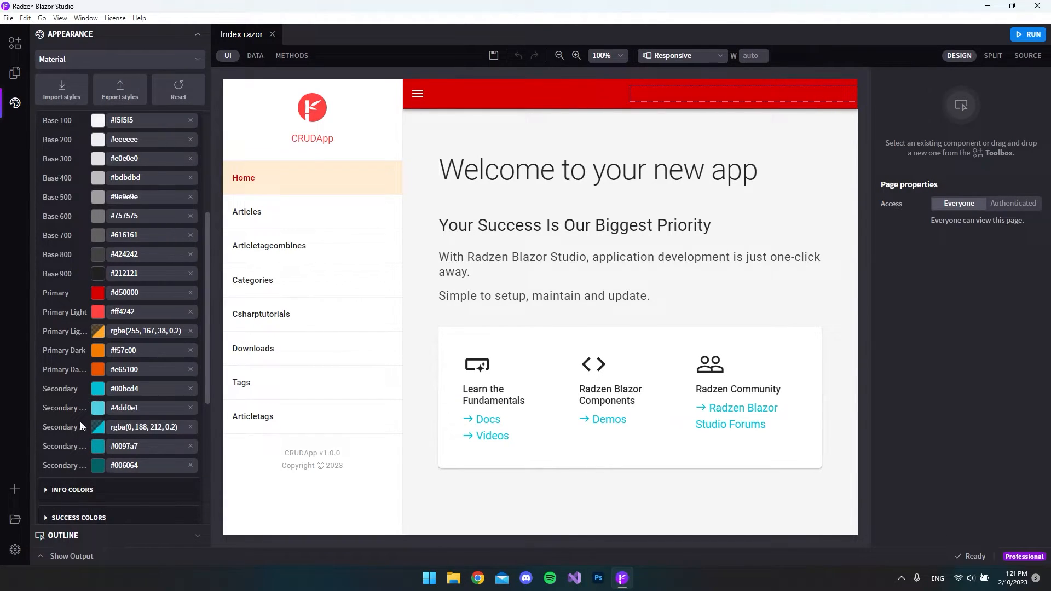
mouse_move(63, 339)
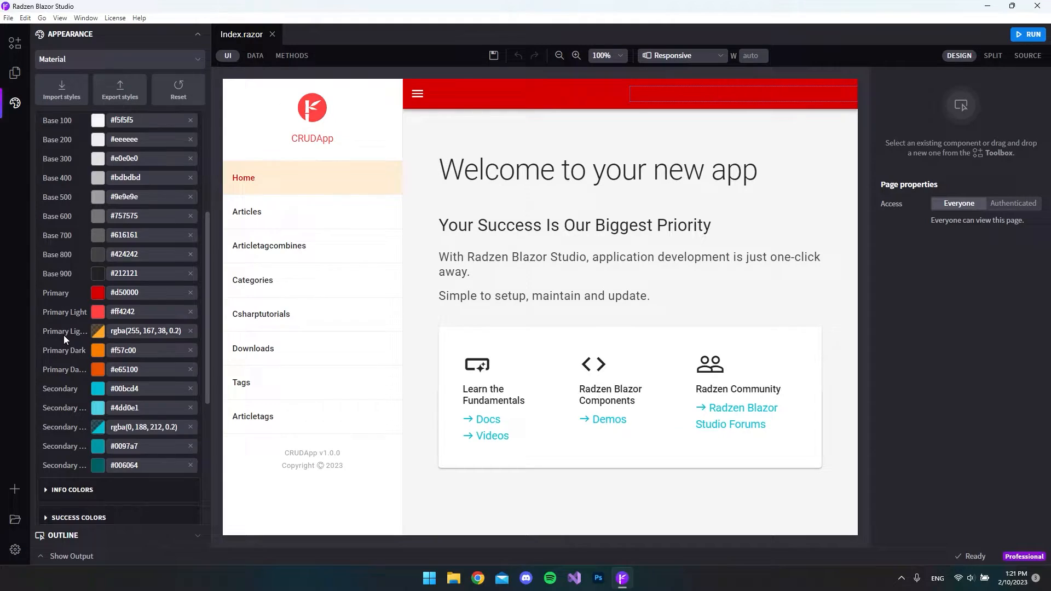
scroll(down, 3)
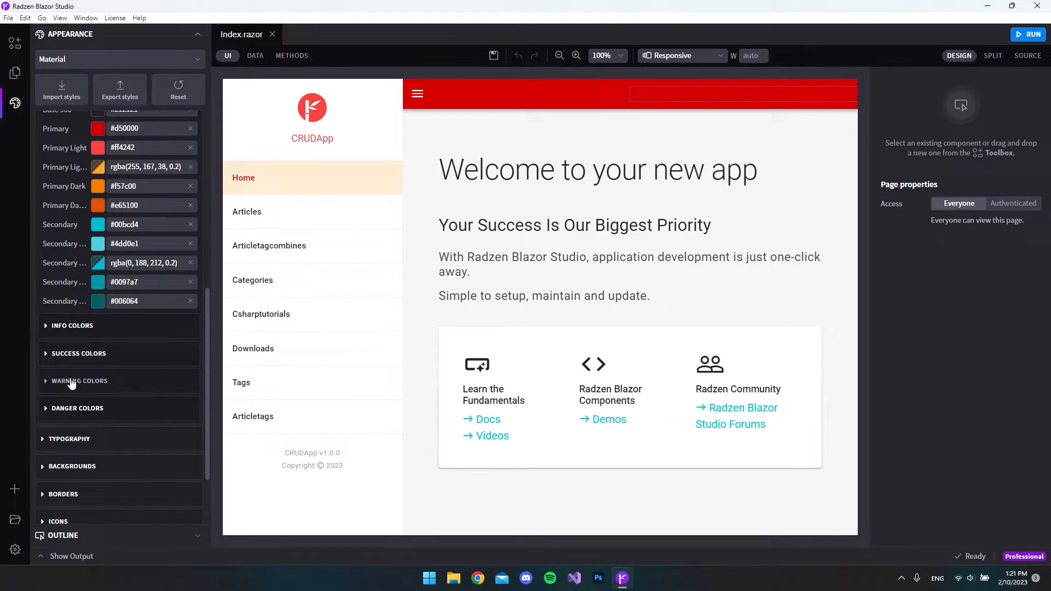
click(78, 381)
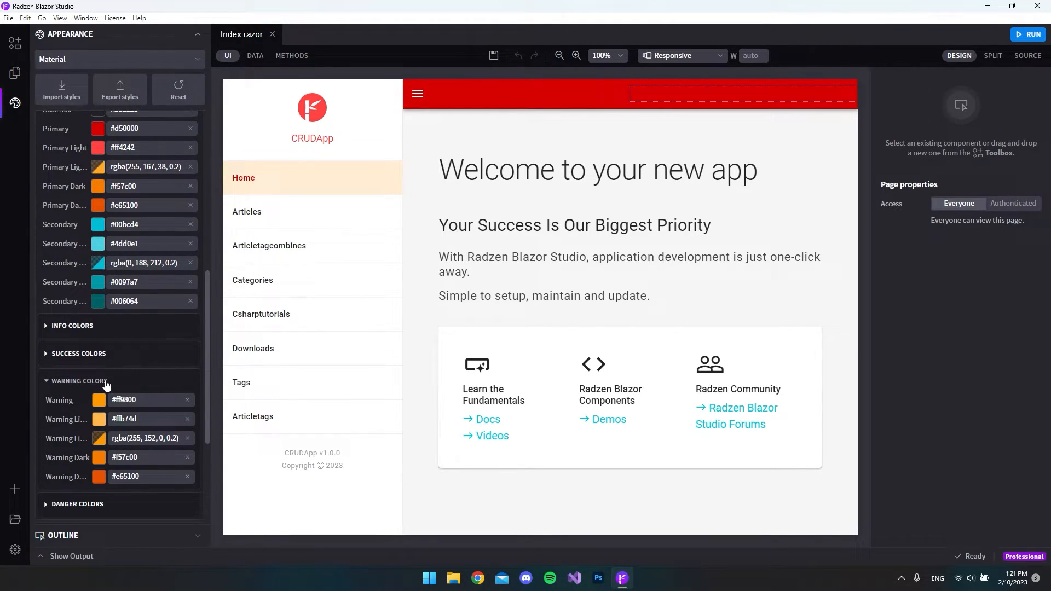
click(78, 354)
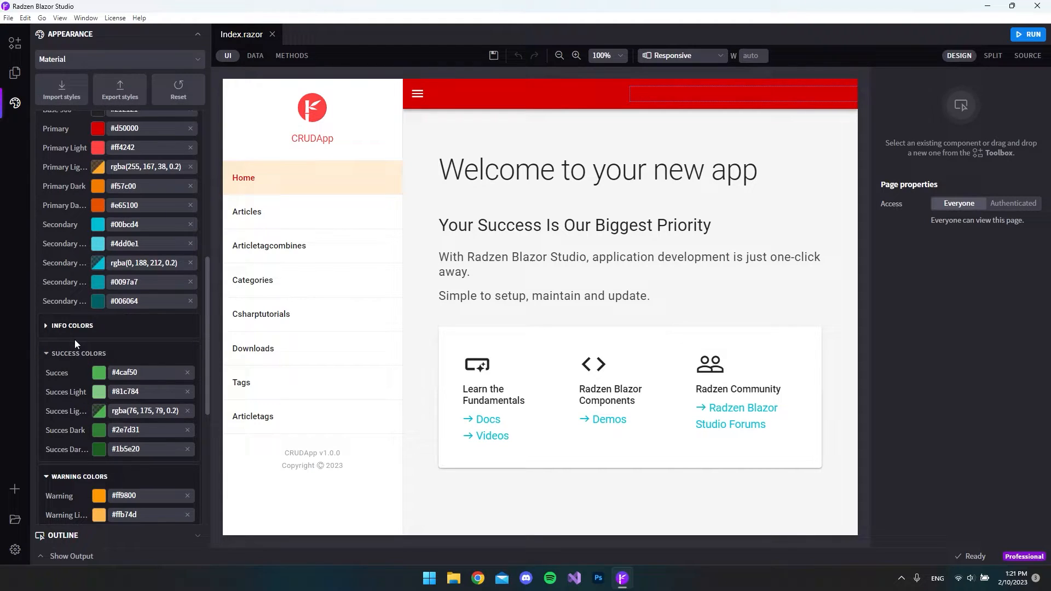
scroll(down, 3)
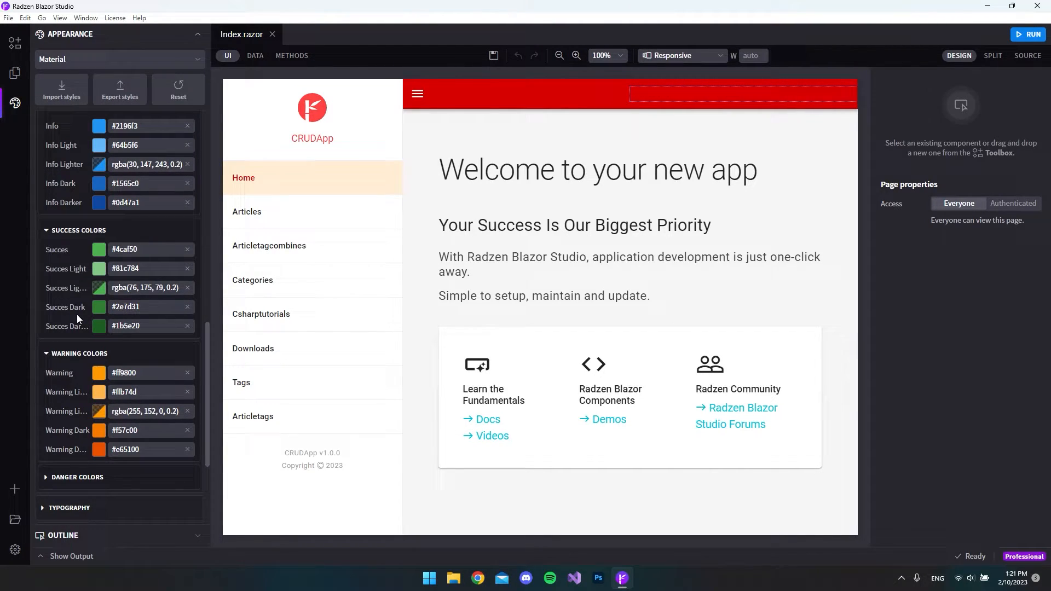
mouse_move(73, 337)
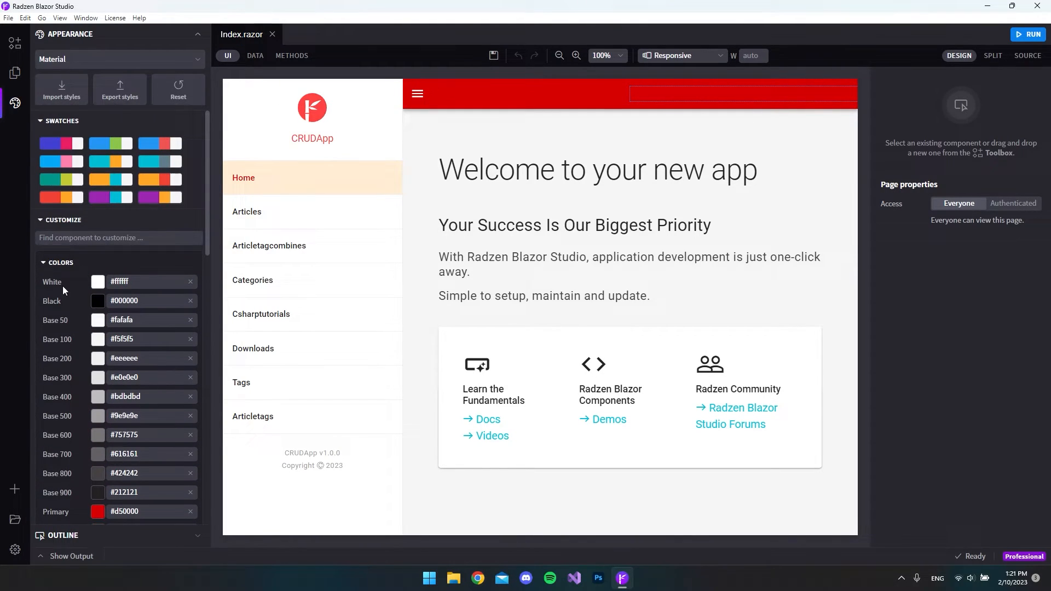
Hide Colors and review Typography, showing 16px root size and Roboto font
click(62, 262)
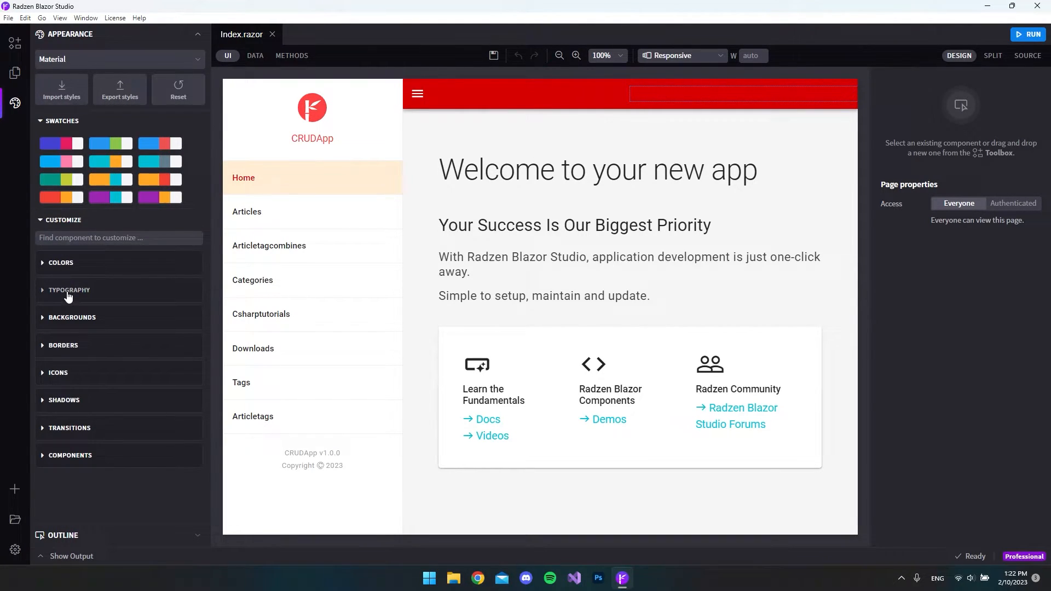
click(69, 289)
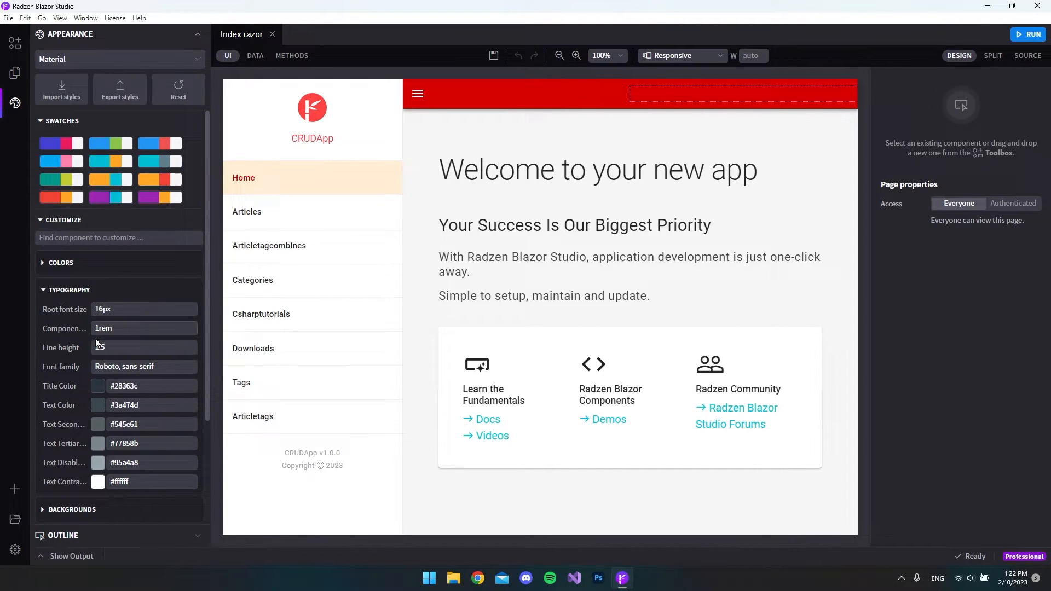
click(142, 366)
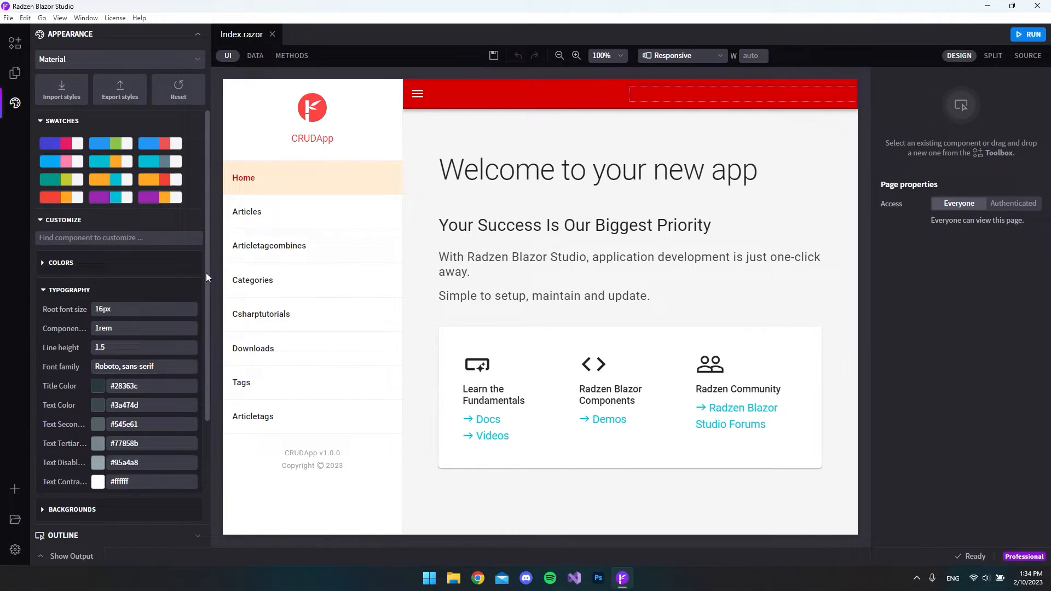
Preview a blue #0011ff body background on the Index page, then restore the light background
click(69, 289)
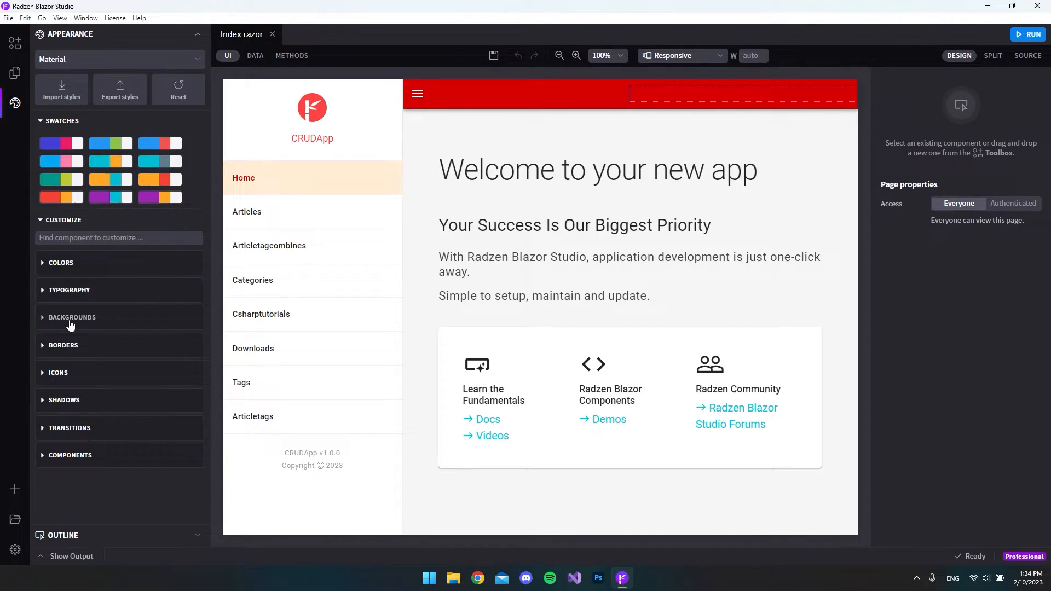
click(72, 317)
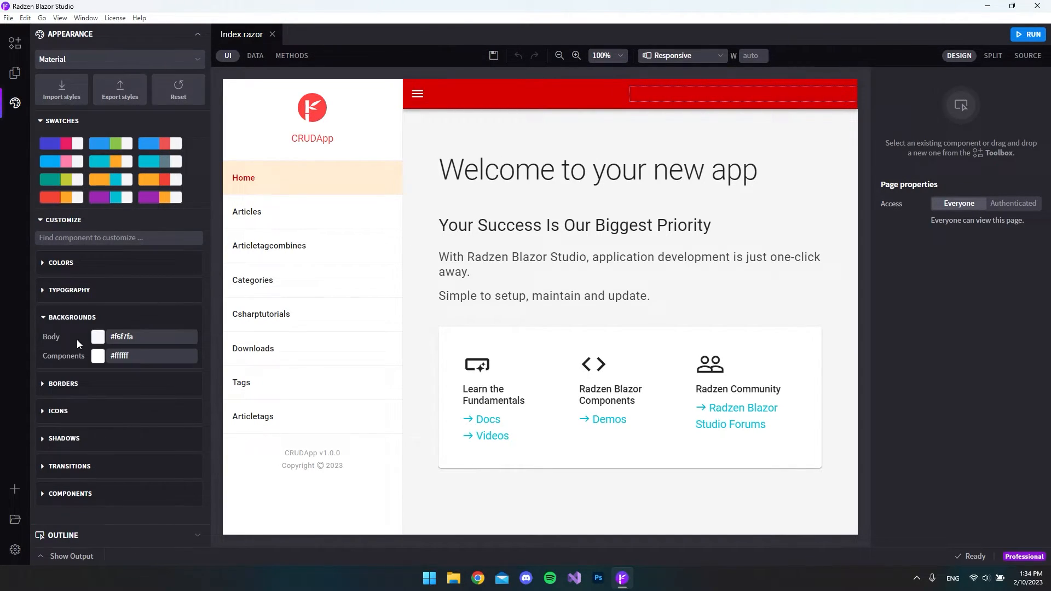
click(97, 336)
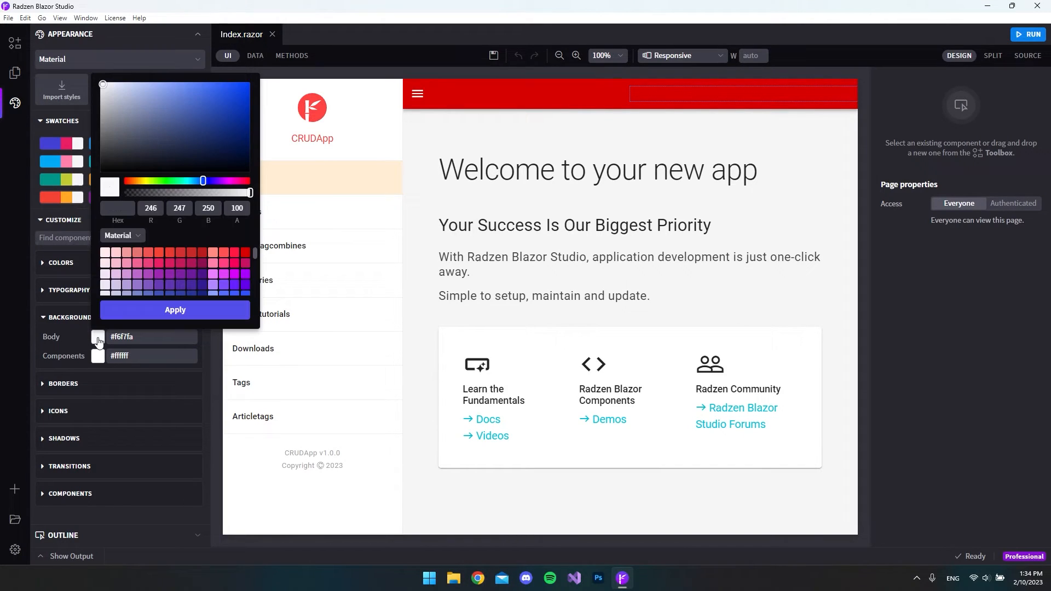
click(169, 105)
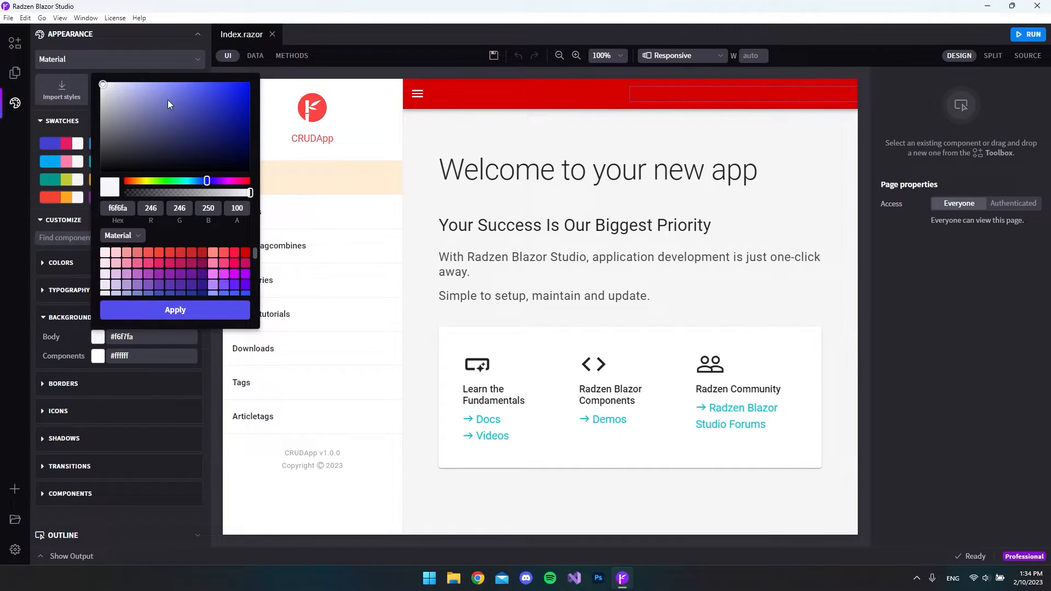
click(174, 310)
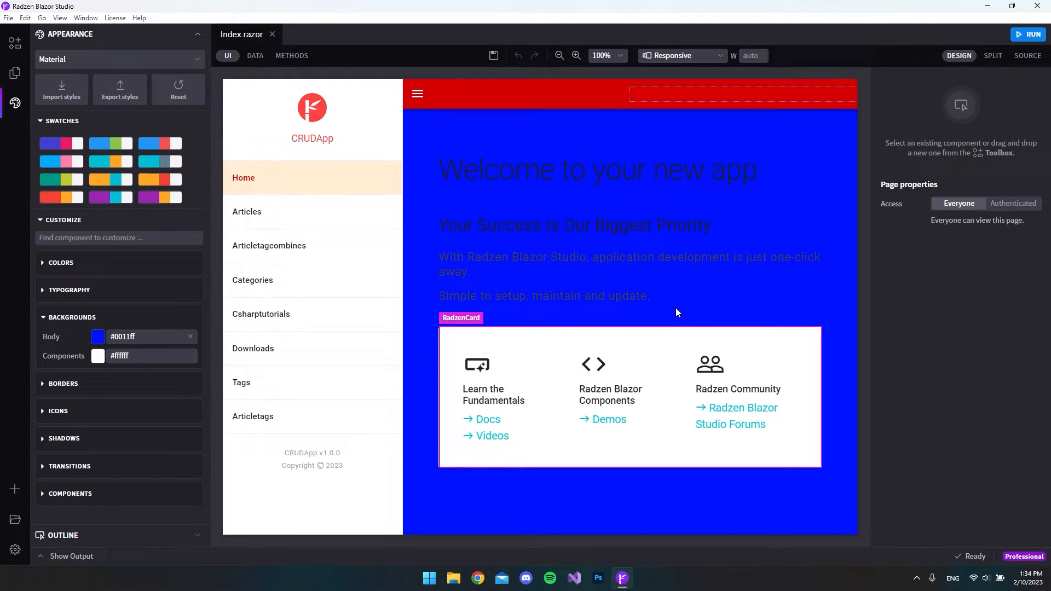
click(97, 336)
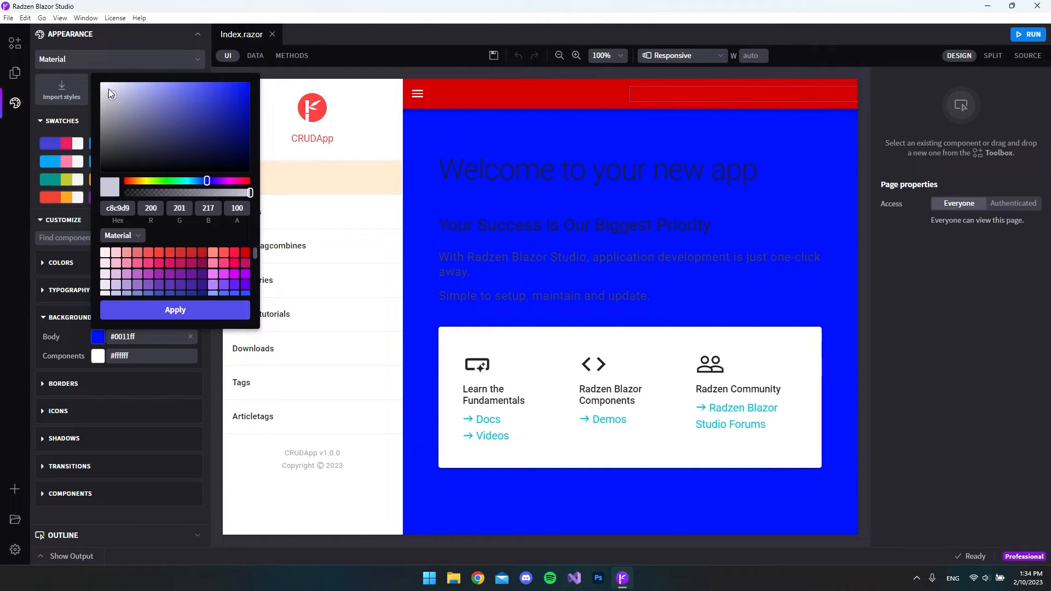
click(174, 309)
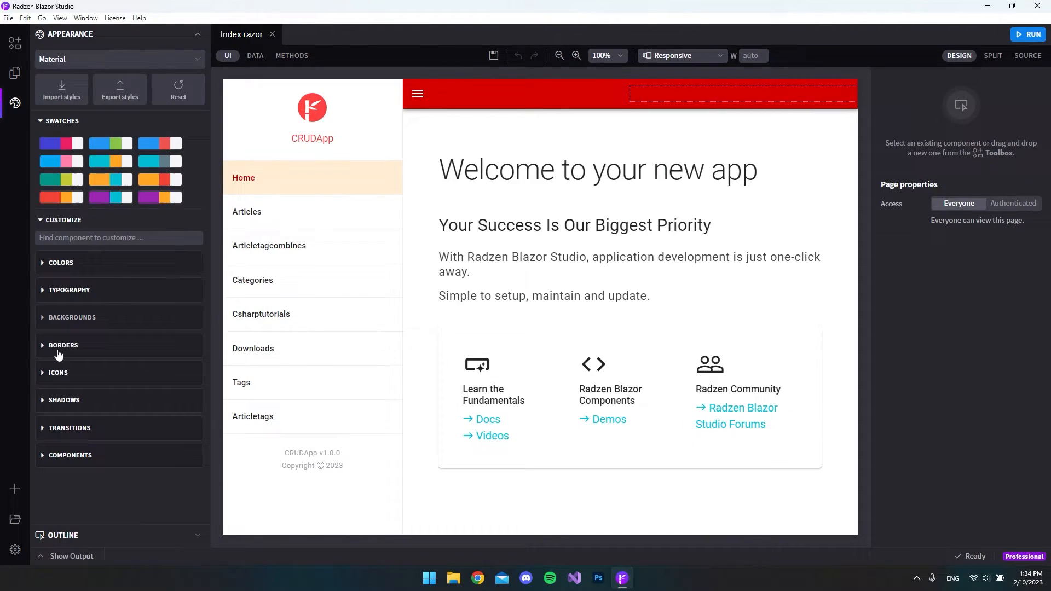
Set the theme's border radius to 40px and border width to 10px
click(64, 345)
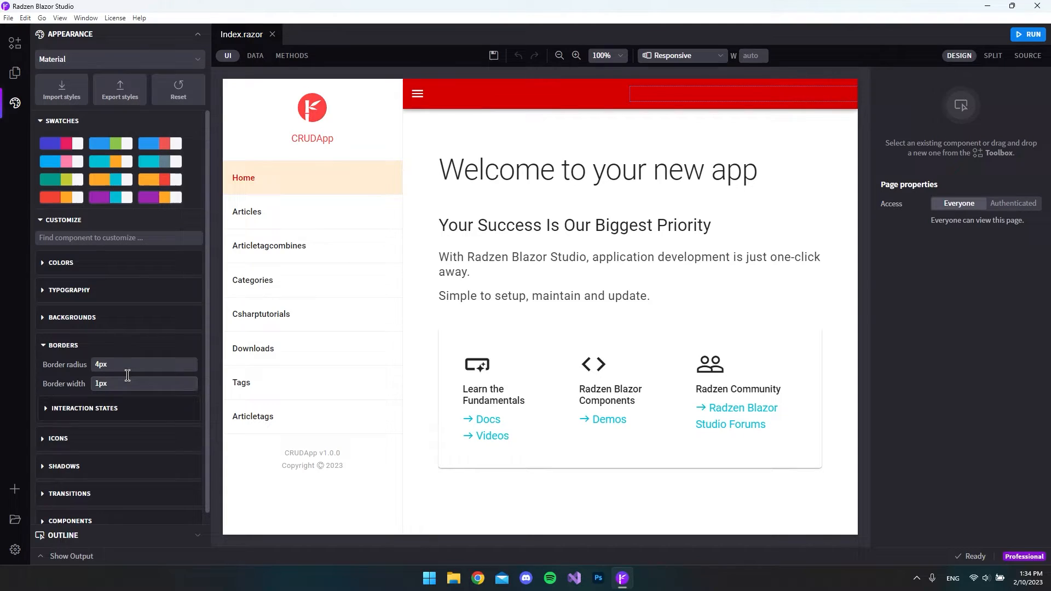
click(143, 364)
text(40)
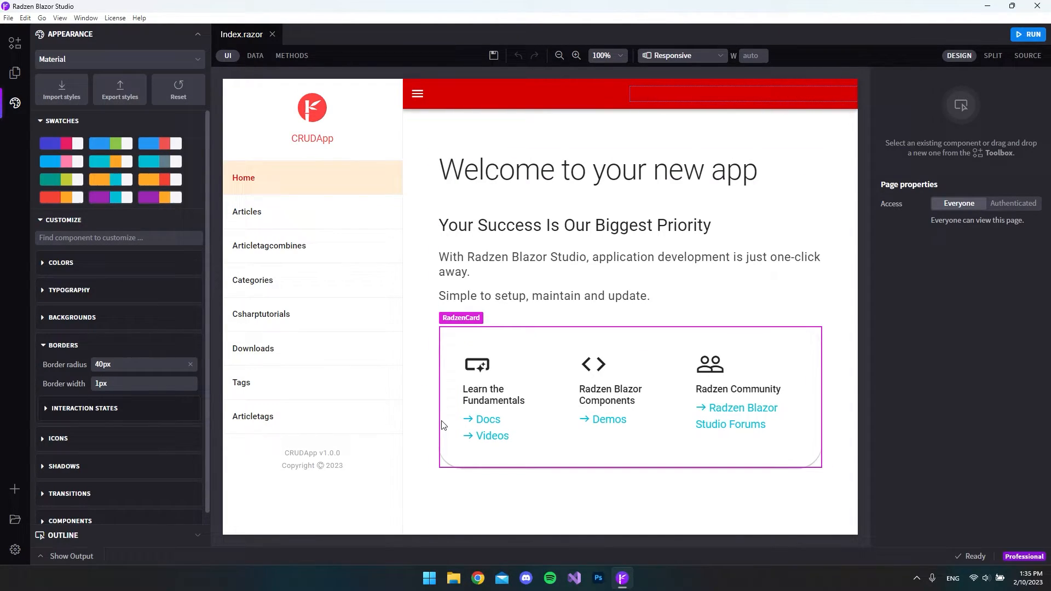
click(144, 383)
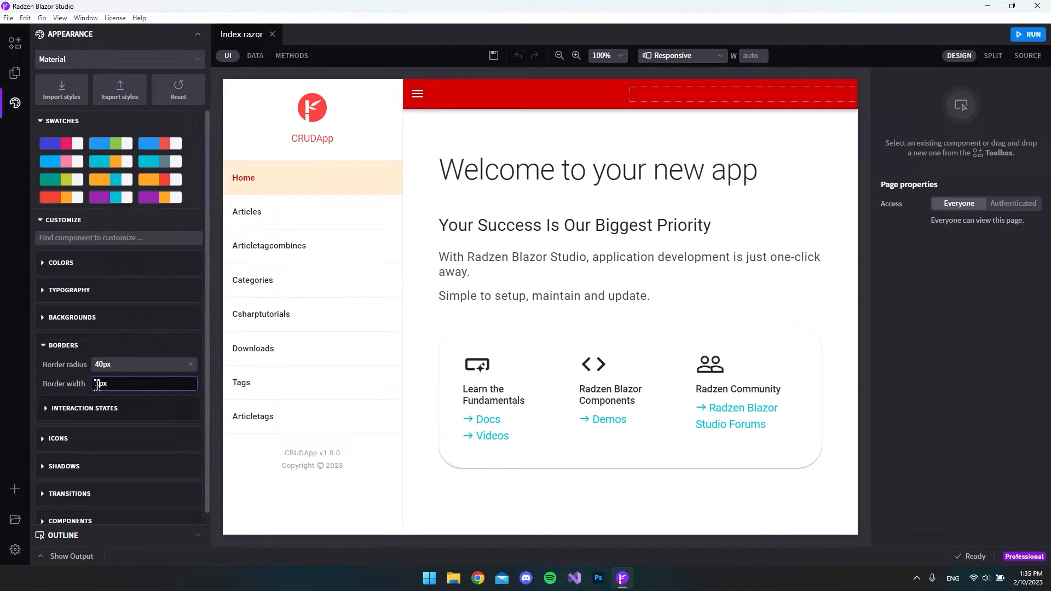
text(10px)
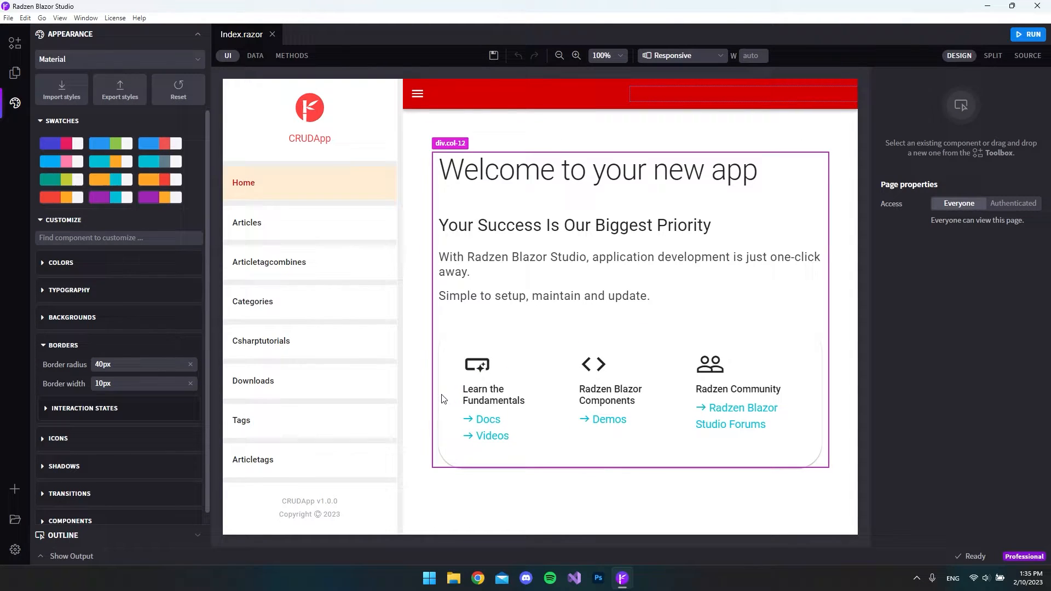
mouse_move(816, 428)
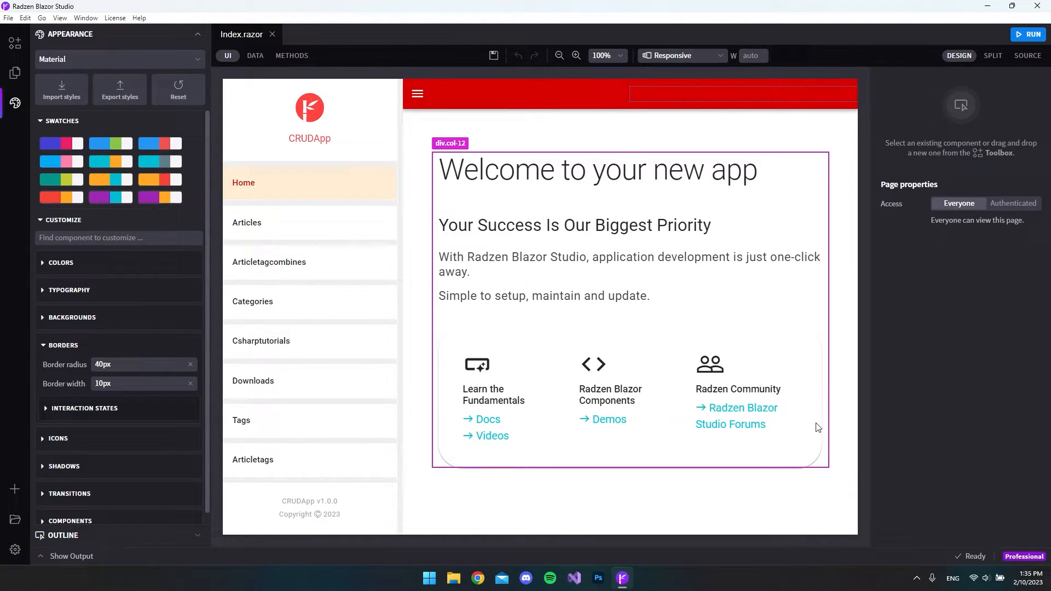
Check the 1.5rem icon size, then reveal the 0.1s linear transition settings
click(63, 345)
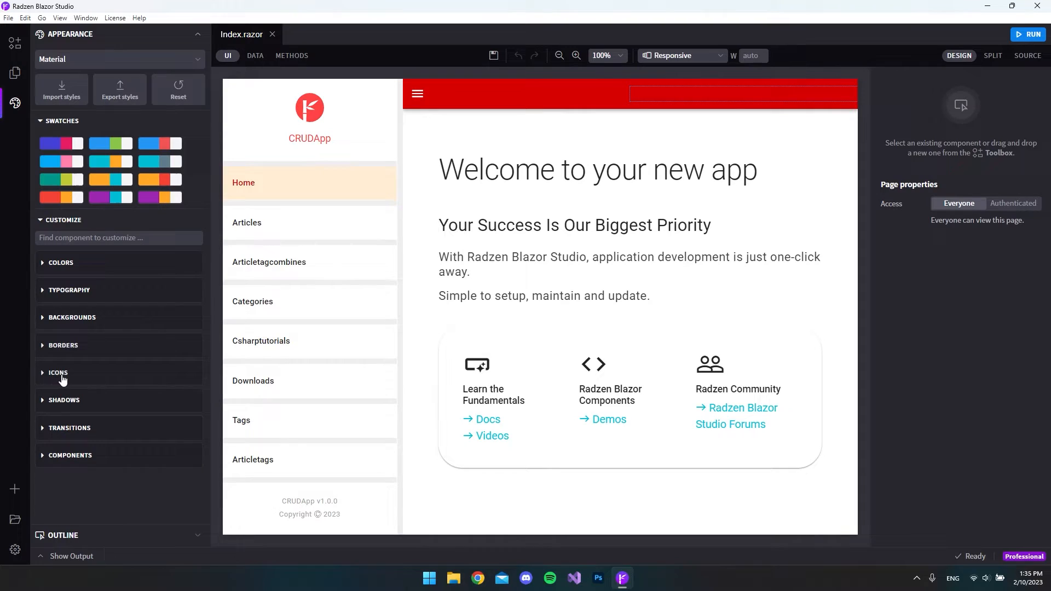
click(58, 374)
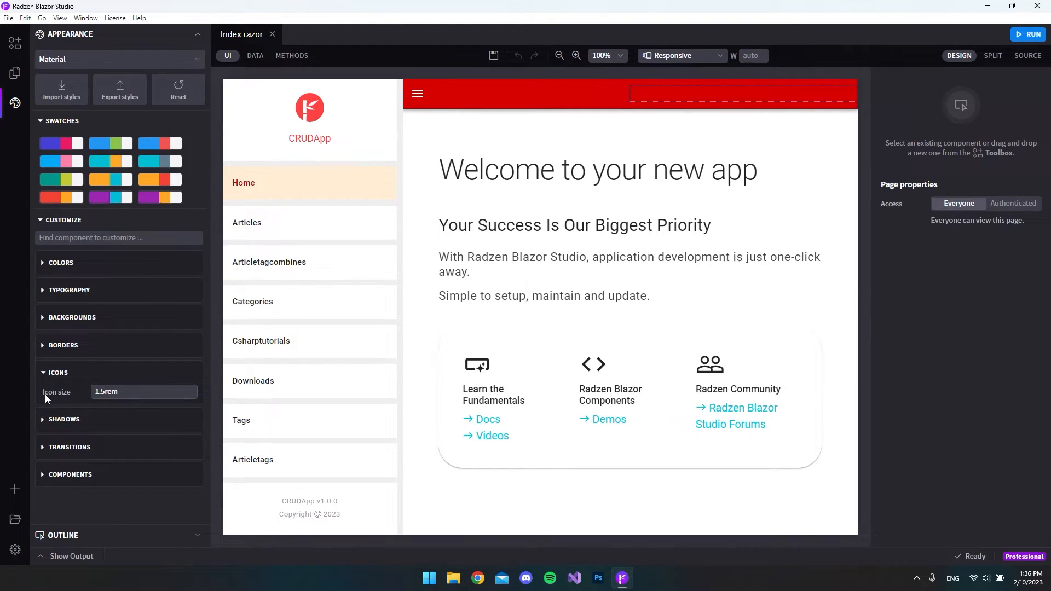
click(144, 392)
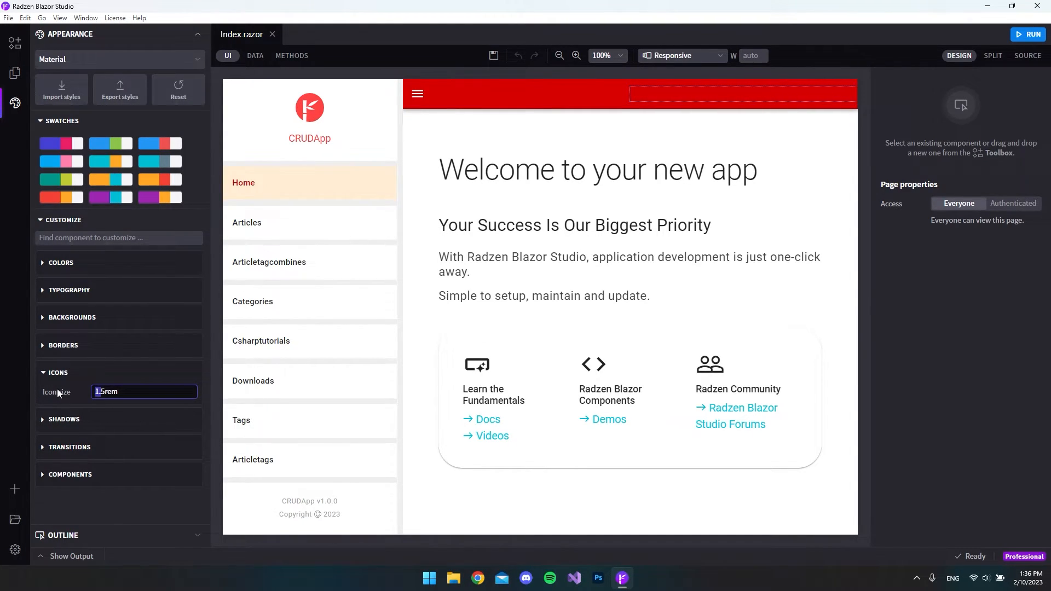
click(58, 374)
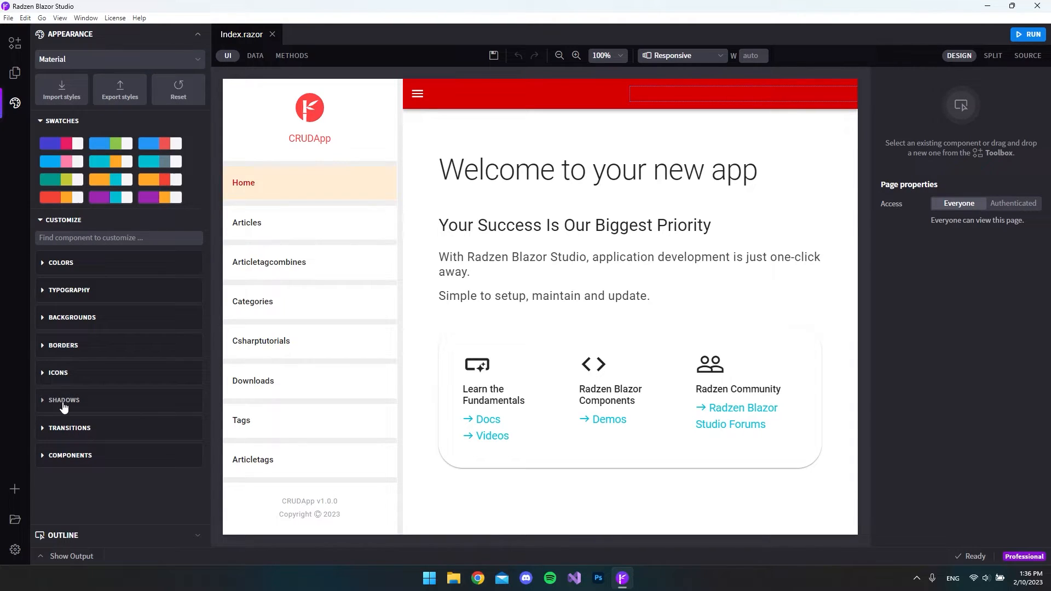
click(64, 401)
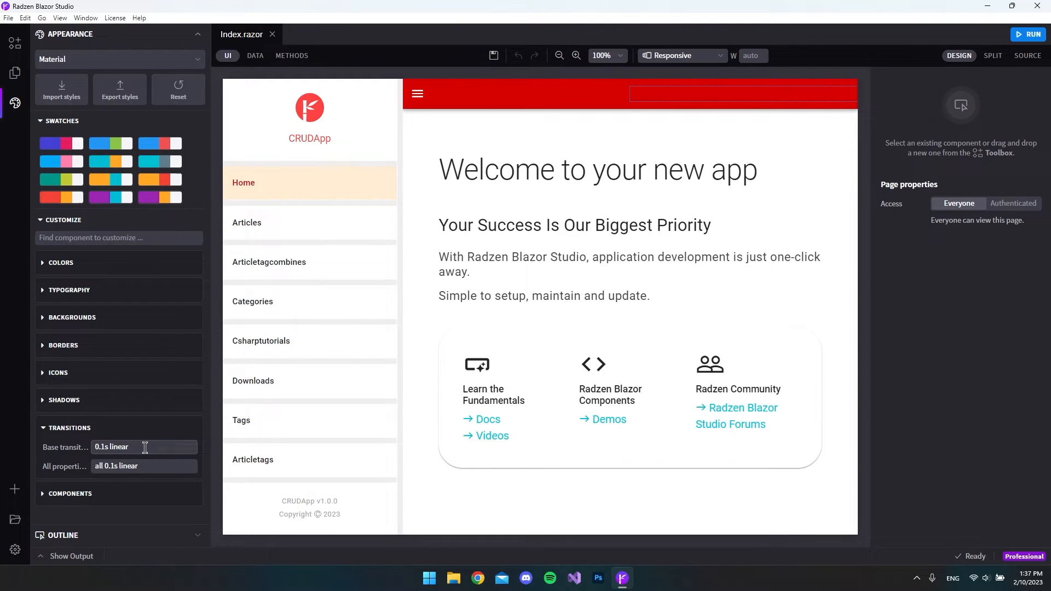
mouse_move(117, 432)
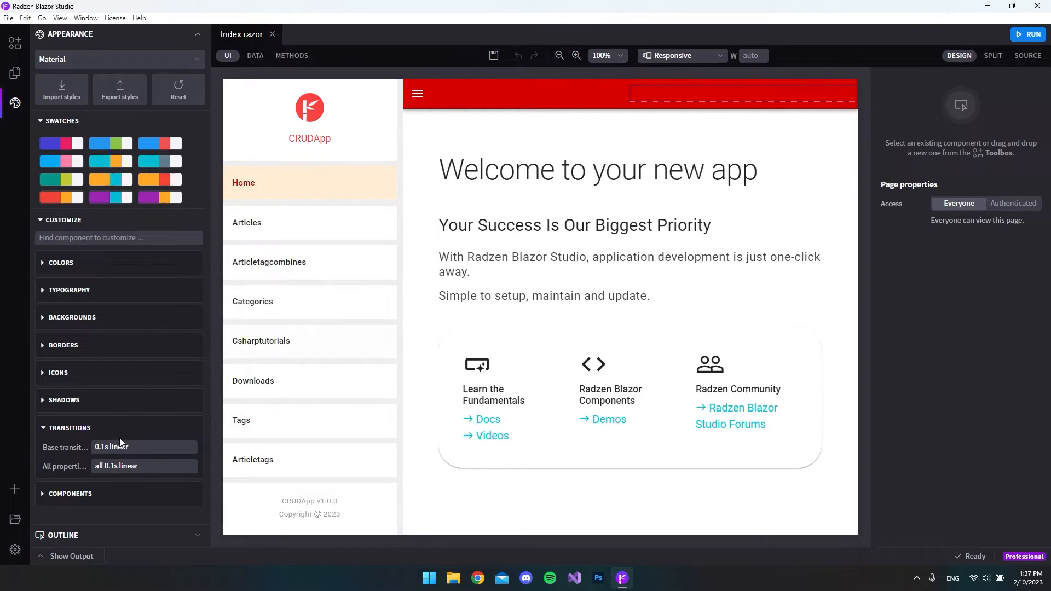
mouse_move(89, 419)
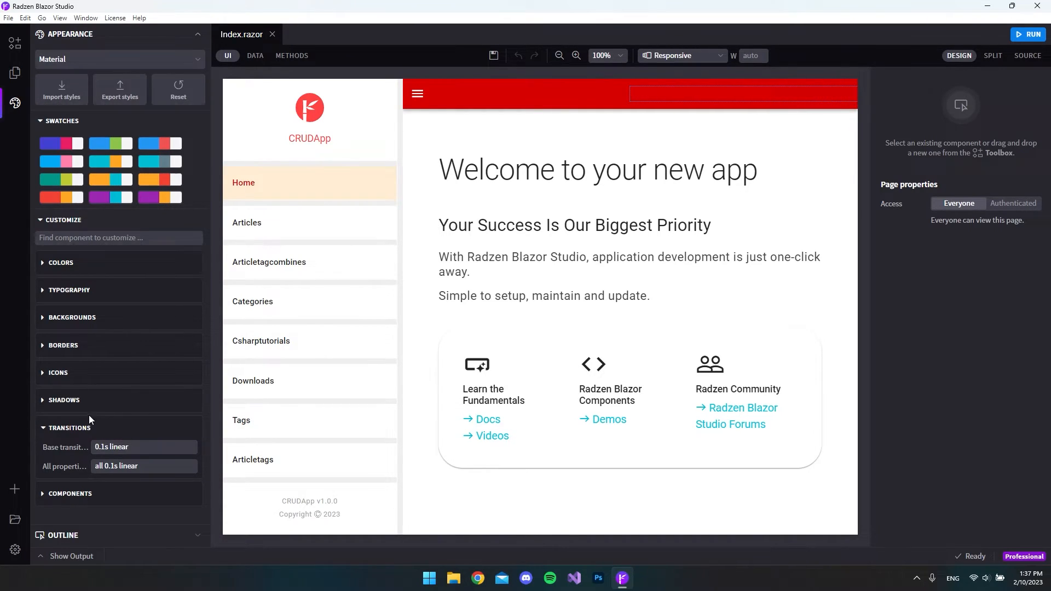
click(70, 428)
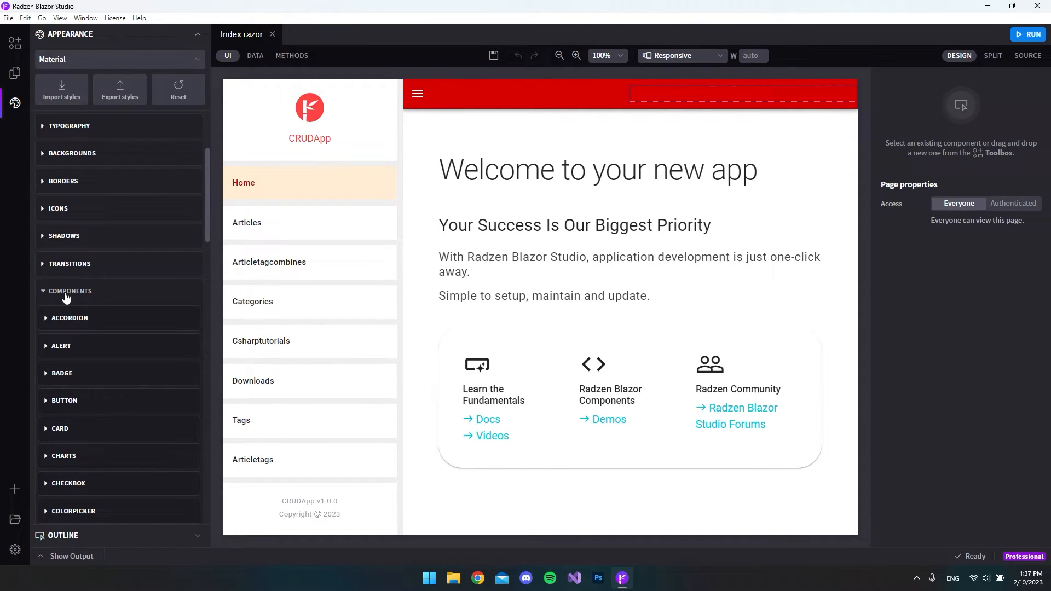
scroll(down, 3)
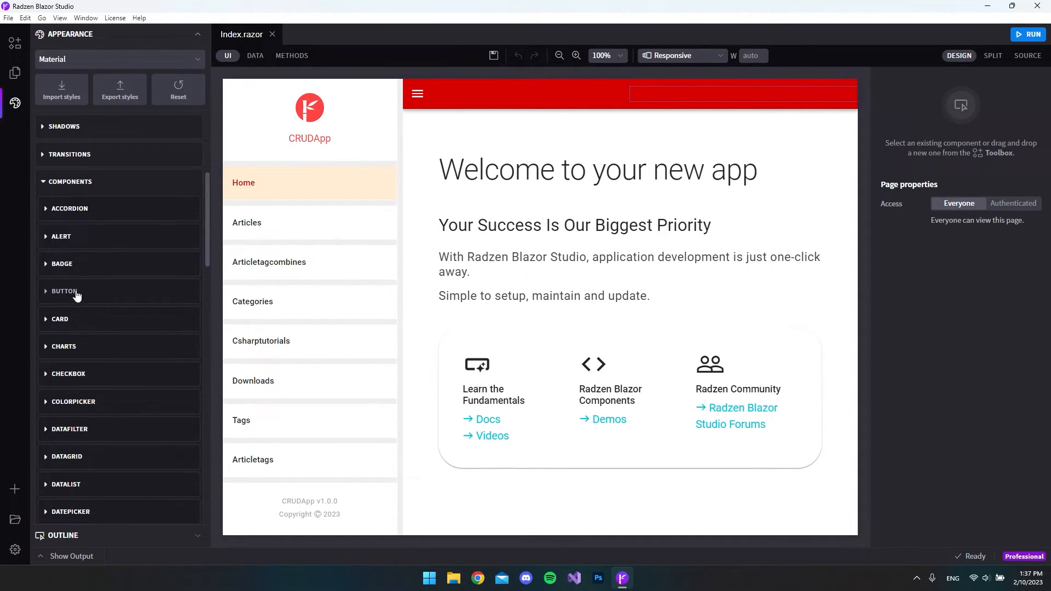
mouse_move(82, 263)
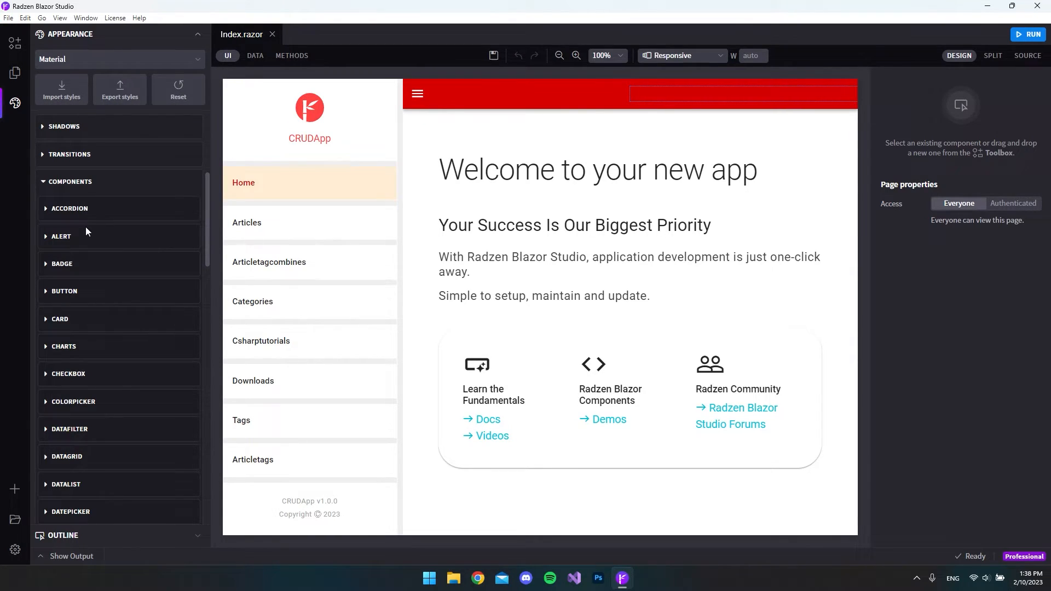
mouse_move(72, 327)
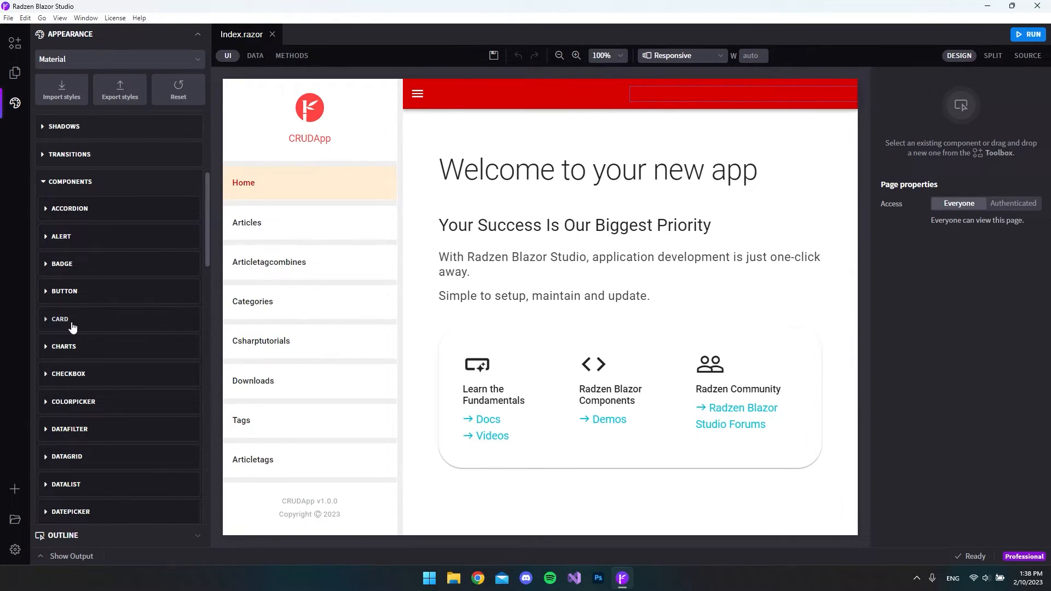
click(63, 291)
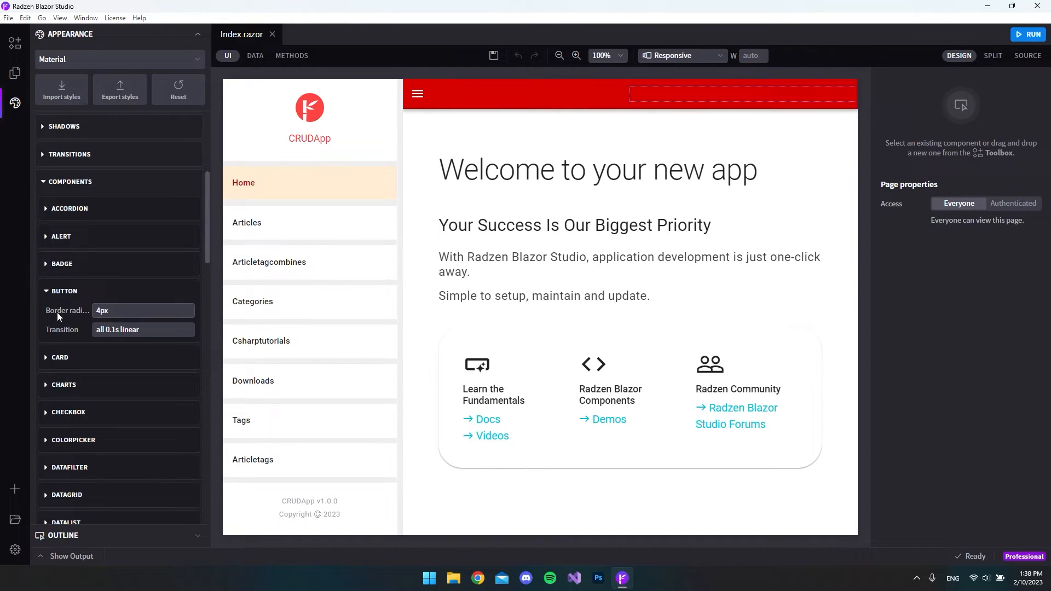
mouse_move(94, 299)
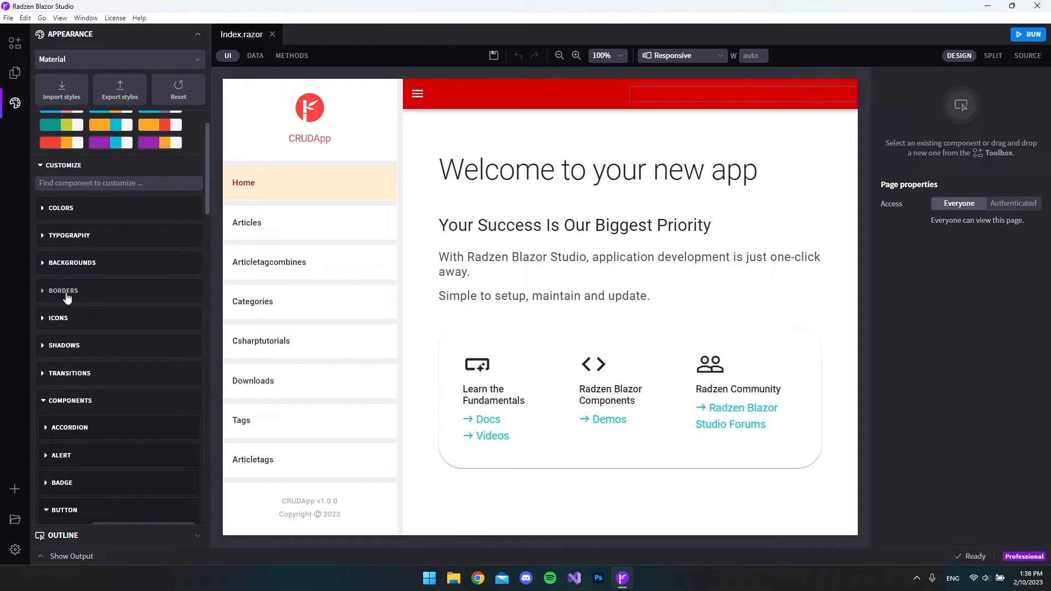
click(62, 290)
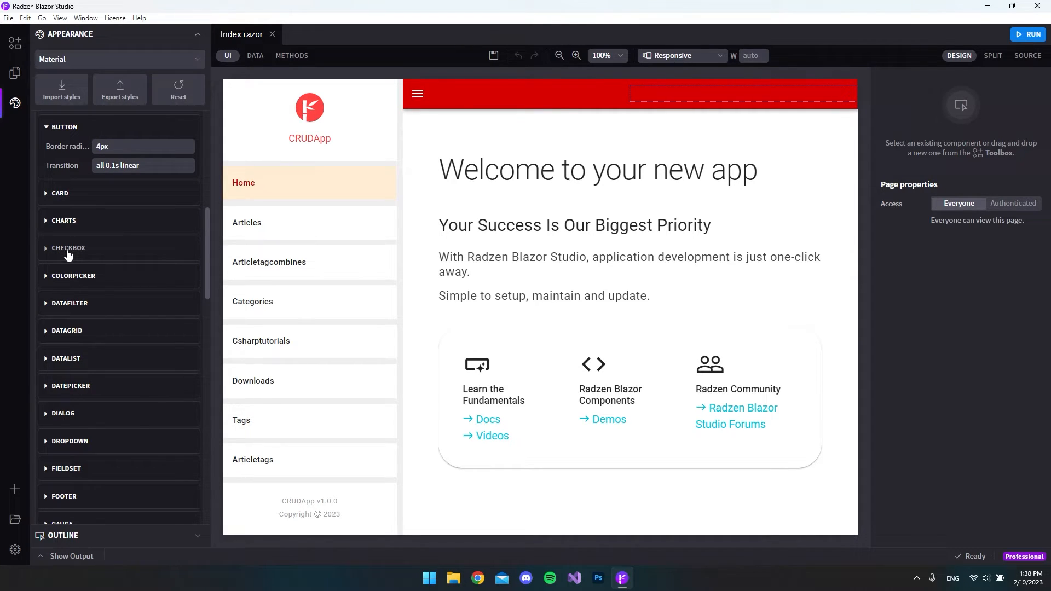
click(67, 247)
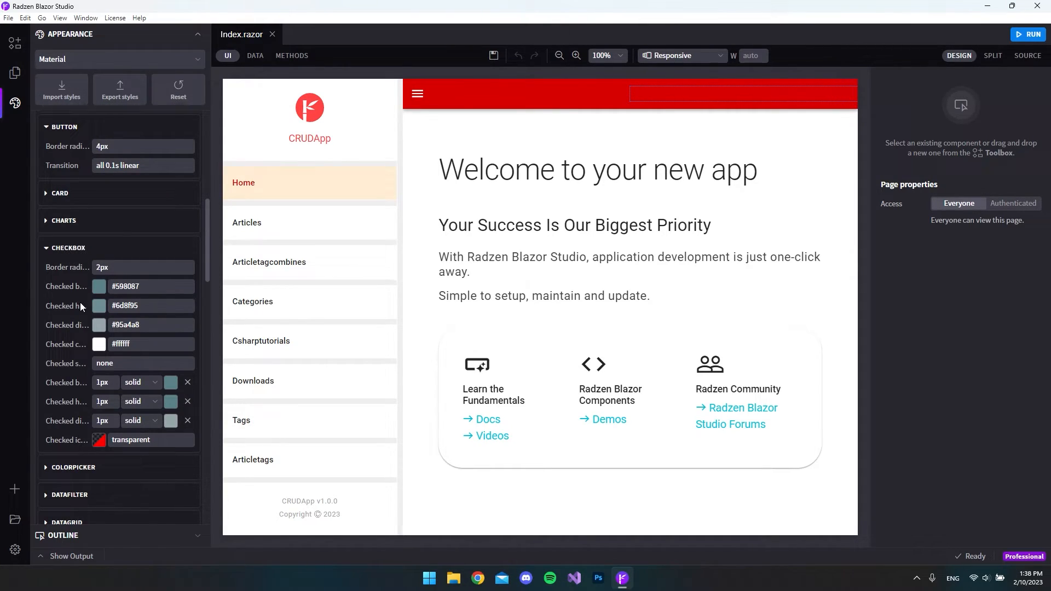
mouse_move(96, 290)
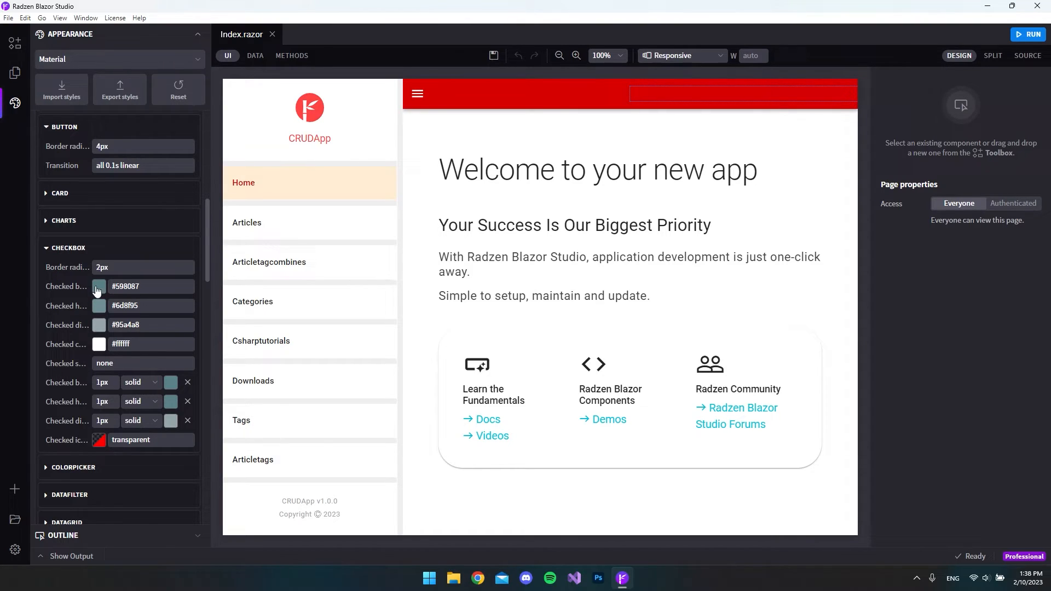
mouse_move(82, 316)
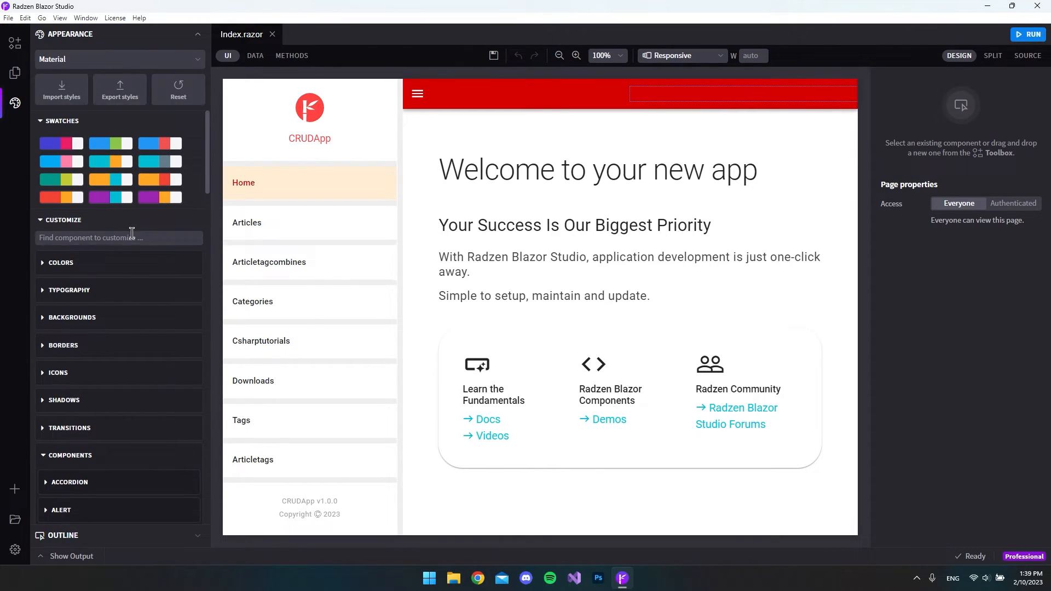
mouse_move(120, 234)
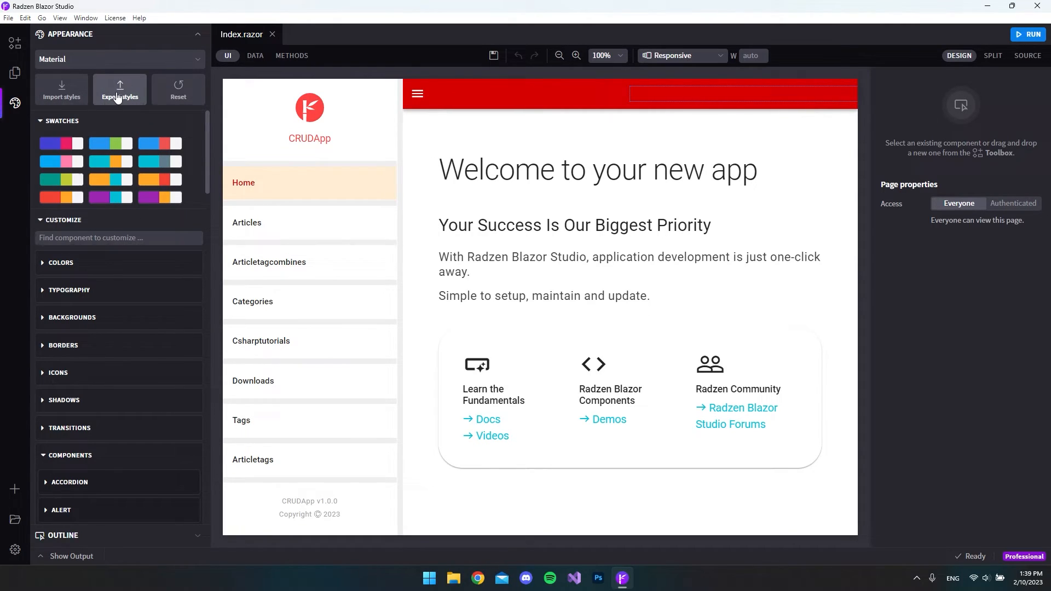
Save the styles to the Desktop as material-custom.json, replacing the existing file
click(120, 89)
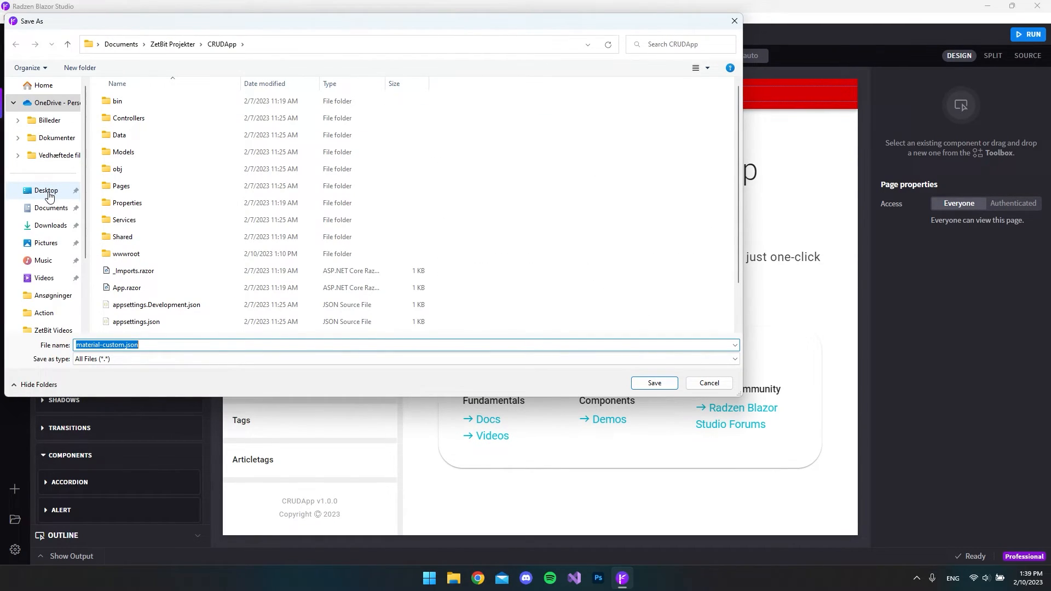
click(46, 190)
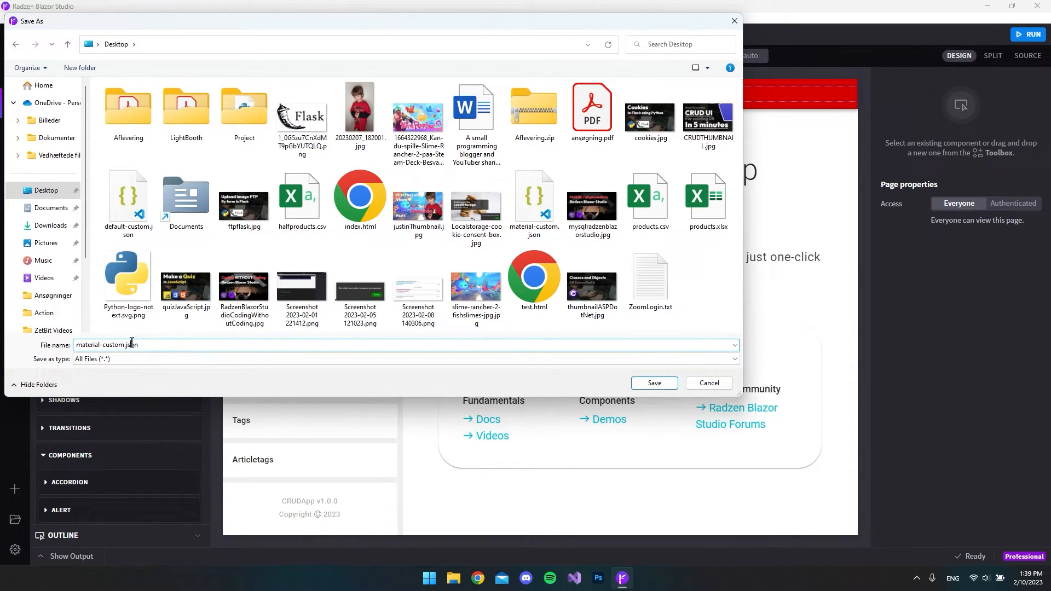
double_click(87, 345)
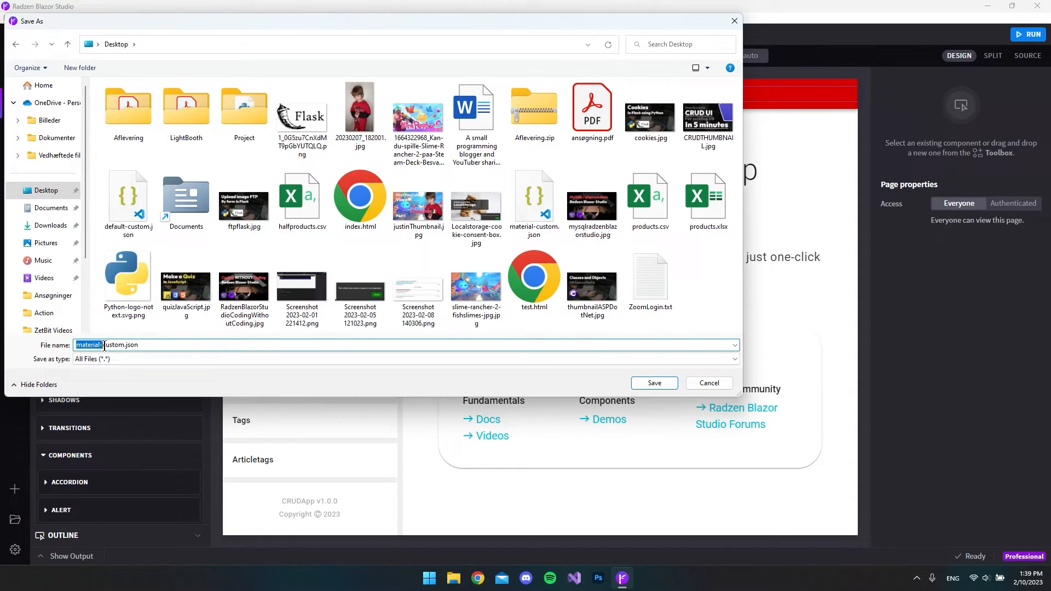
click(99, 344)
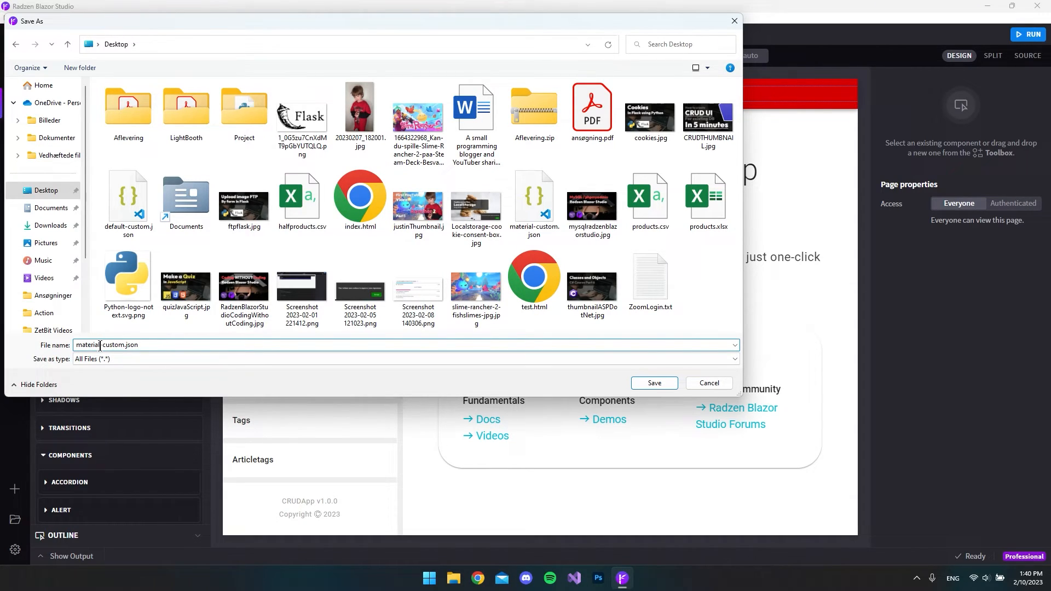
double_click(86, 345)
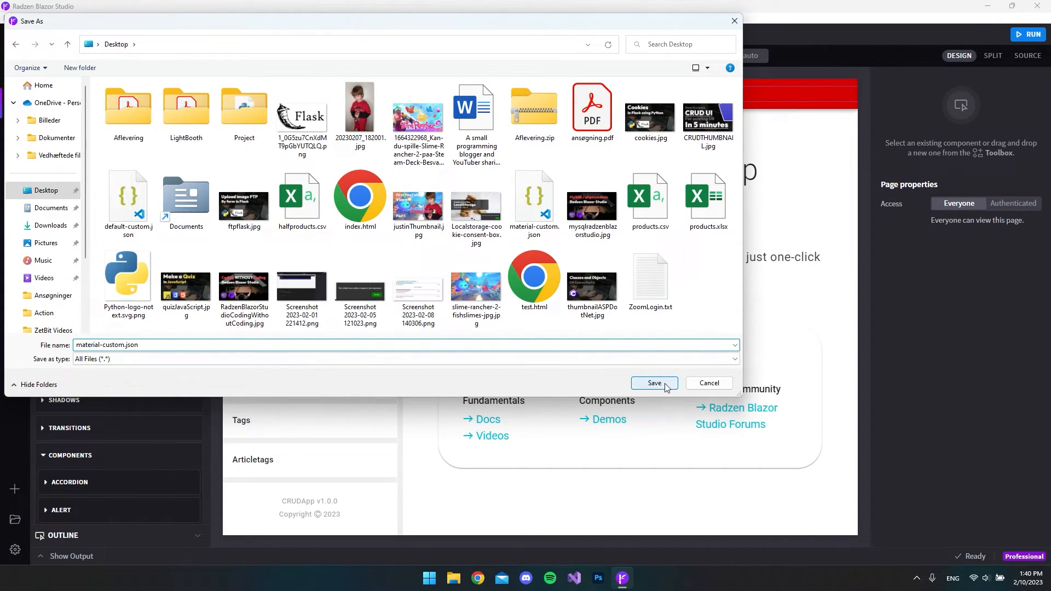
click(654, 384)
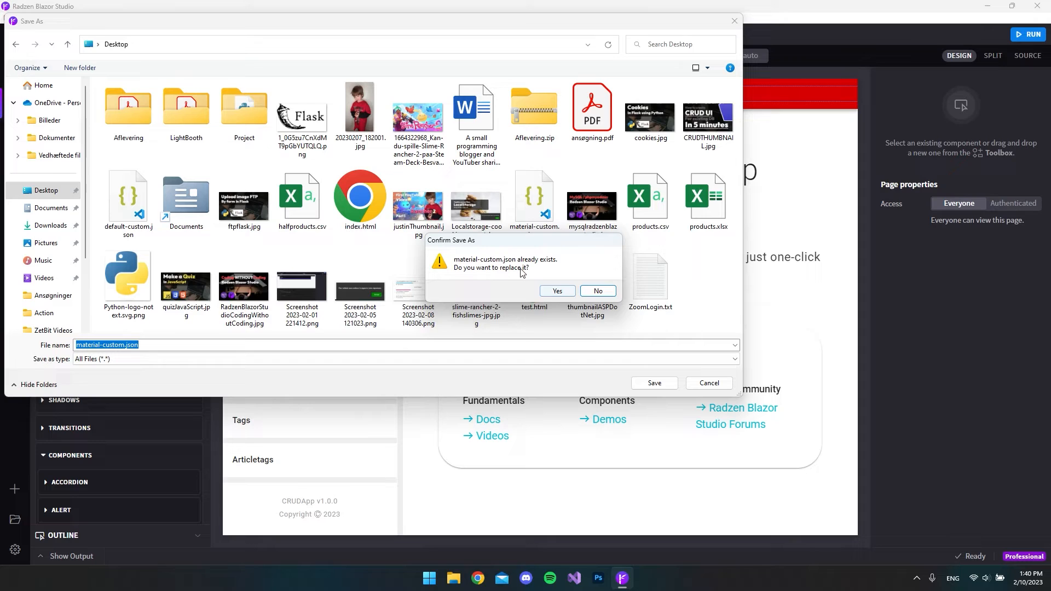
click(556, 292)
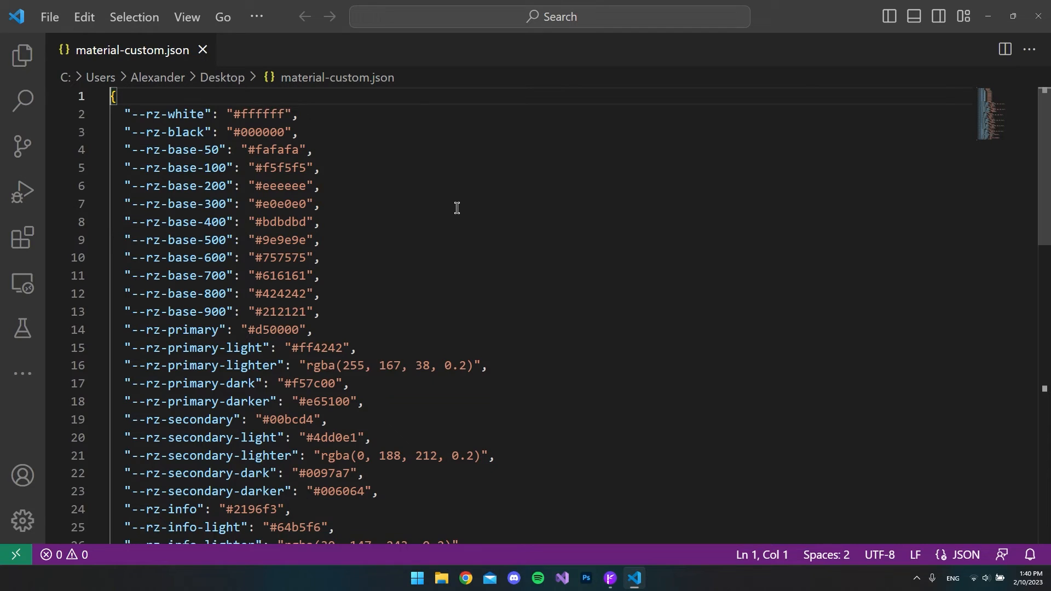
scroll(down, 3)
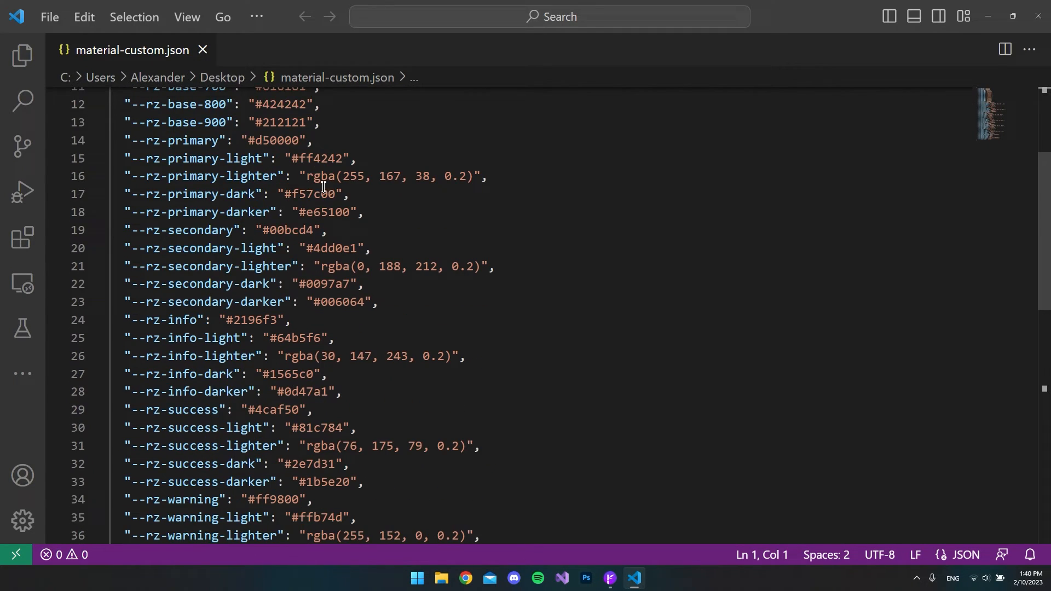
scroll(down, 3)
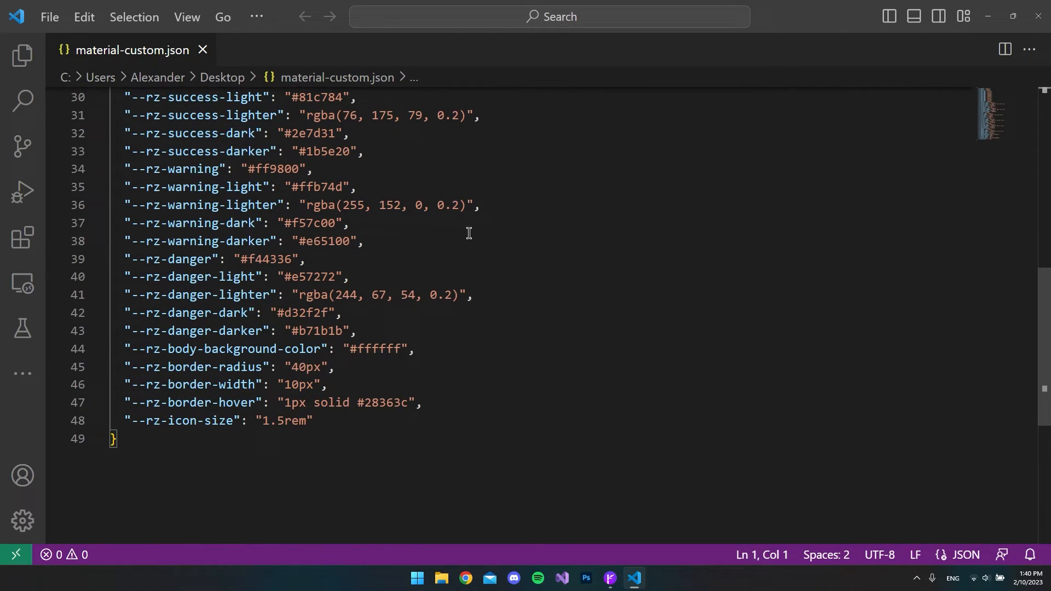
scroll(up, 3)
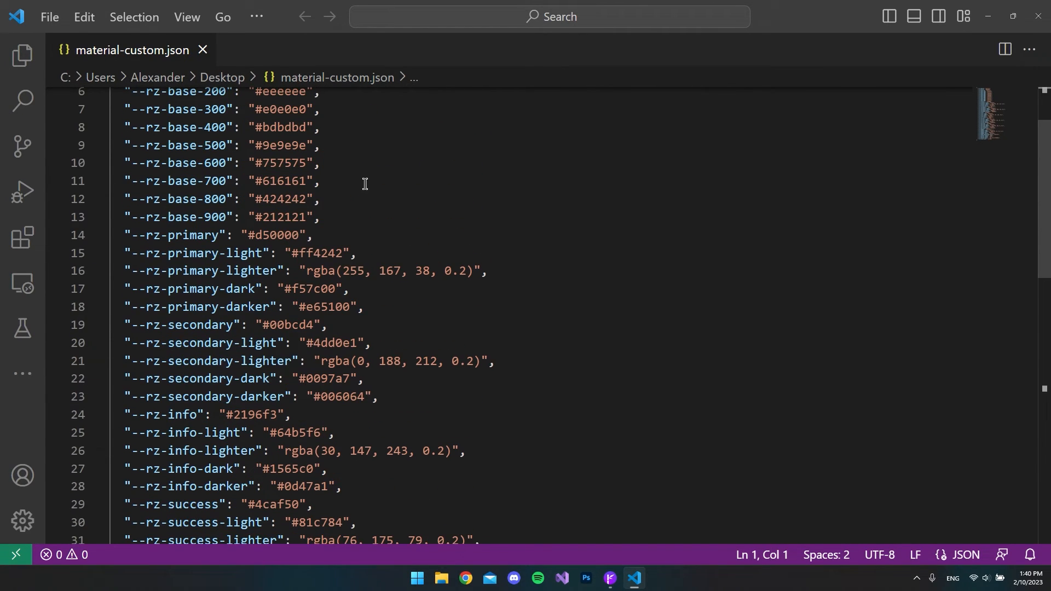
scroll(down, 3)
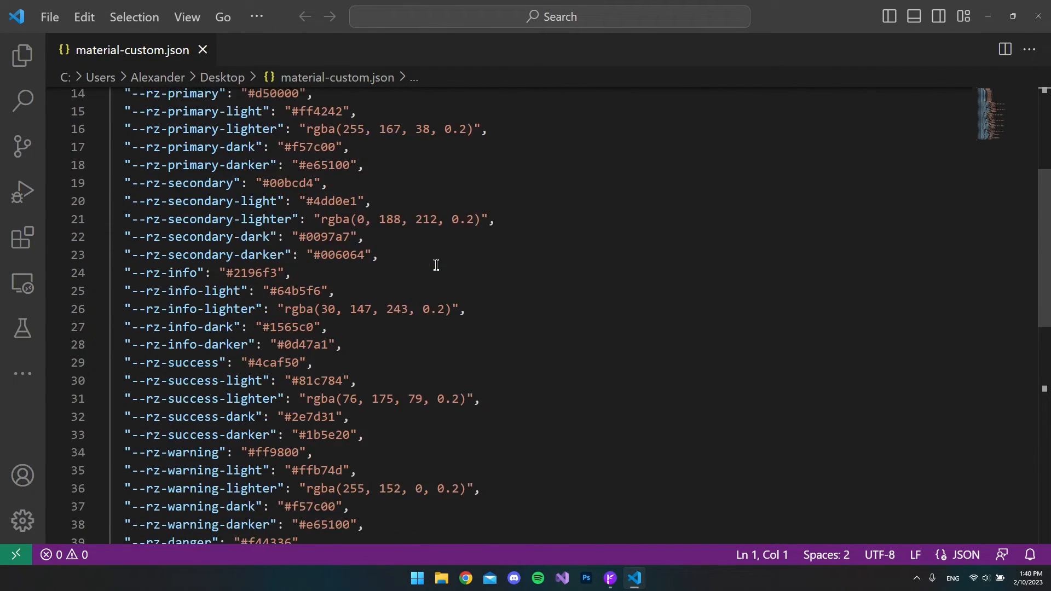
scroll(down, 3)
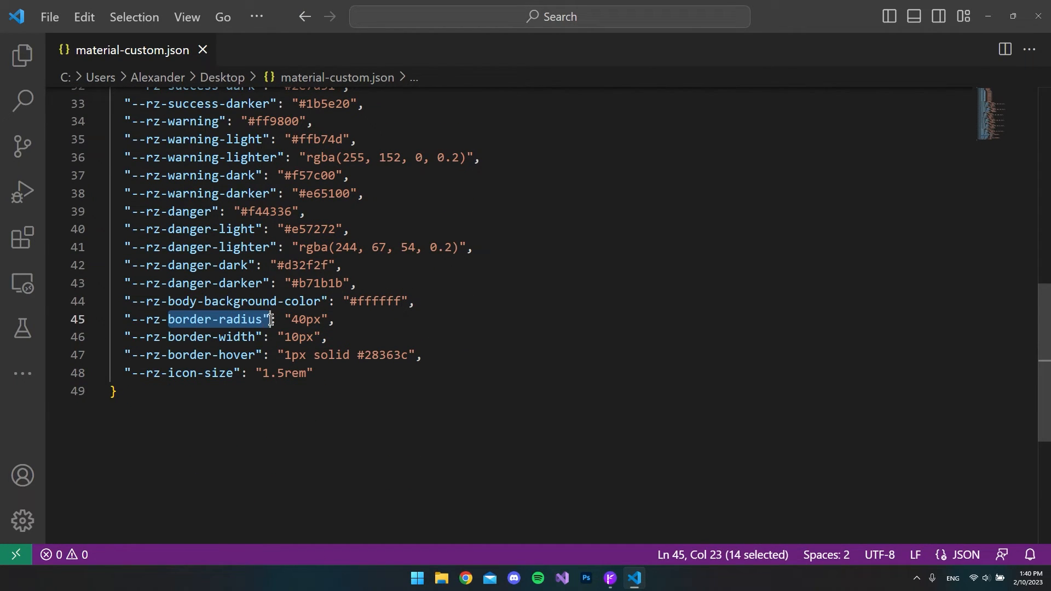
double_click(205, 337)
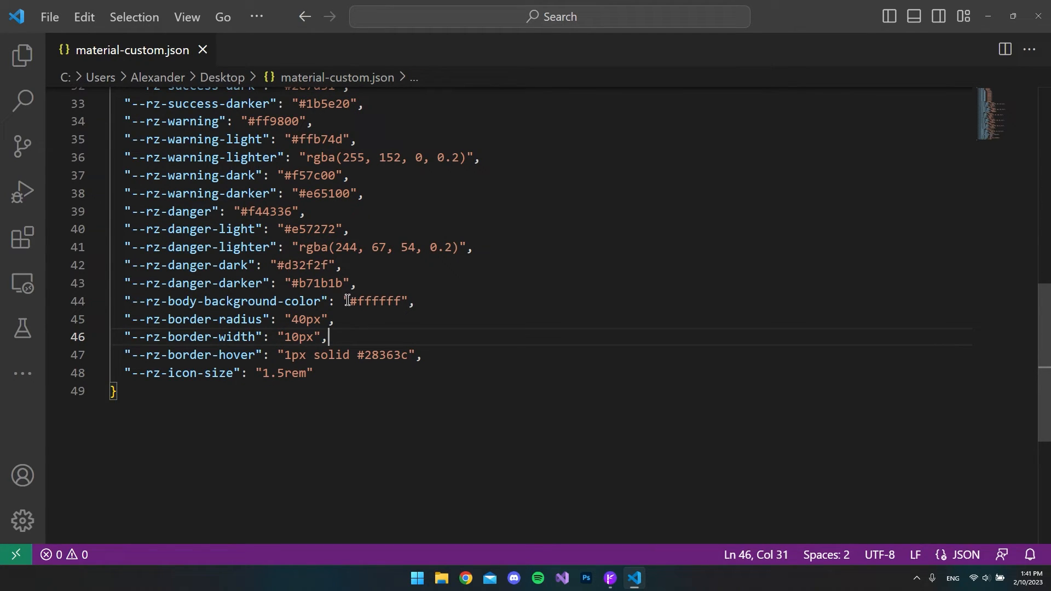
click(619, 578)
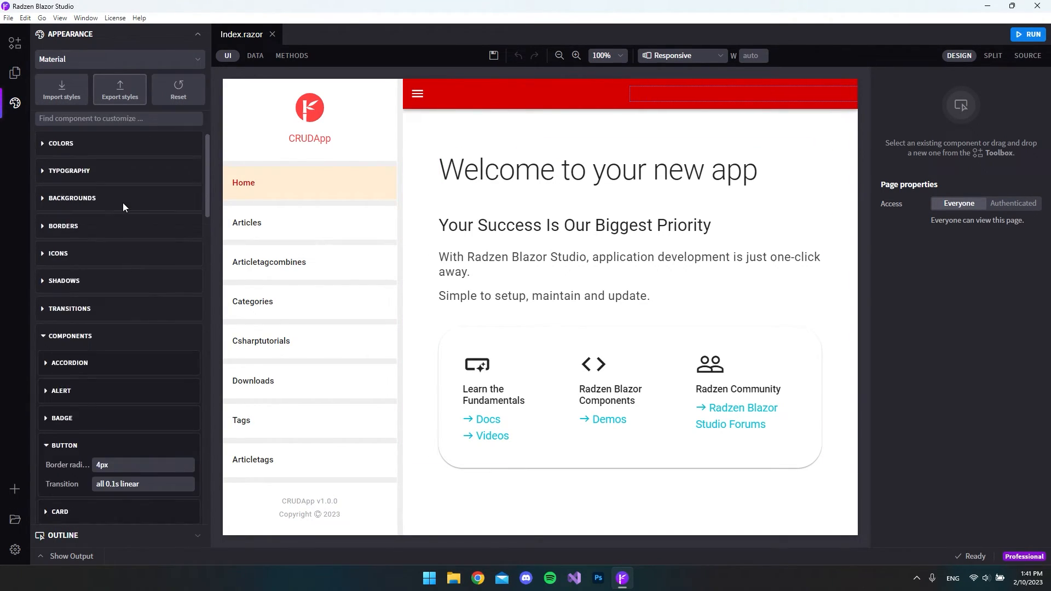
Set the Primary colour to green #28aa00 under Colors, then begin a style import
click(60, 143)
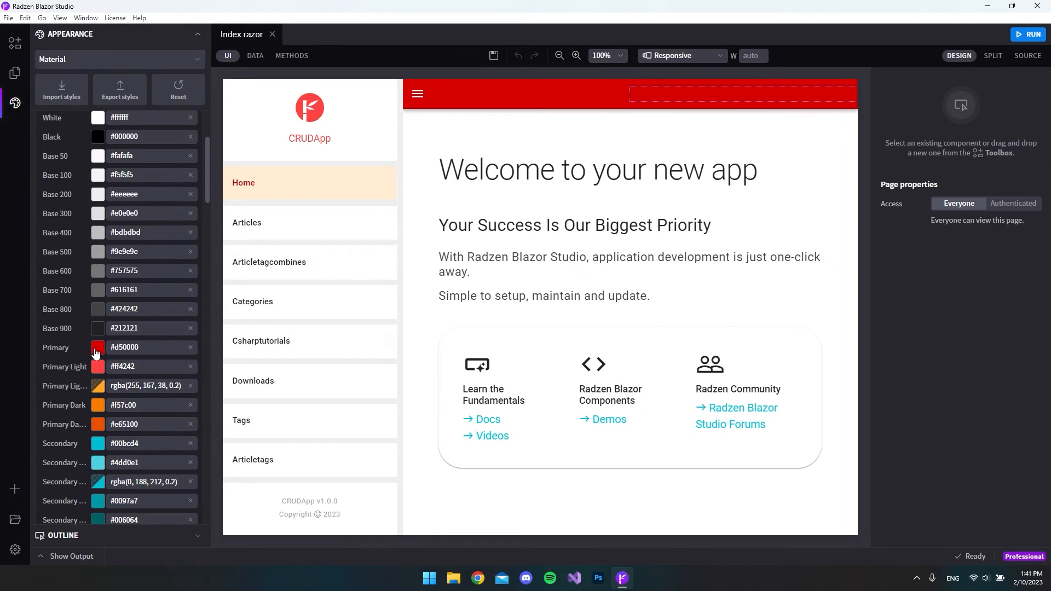
click(97, 347)
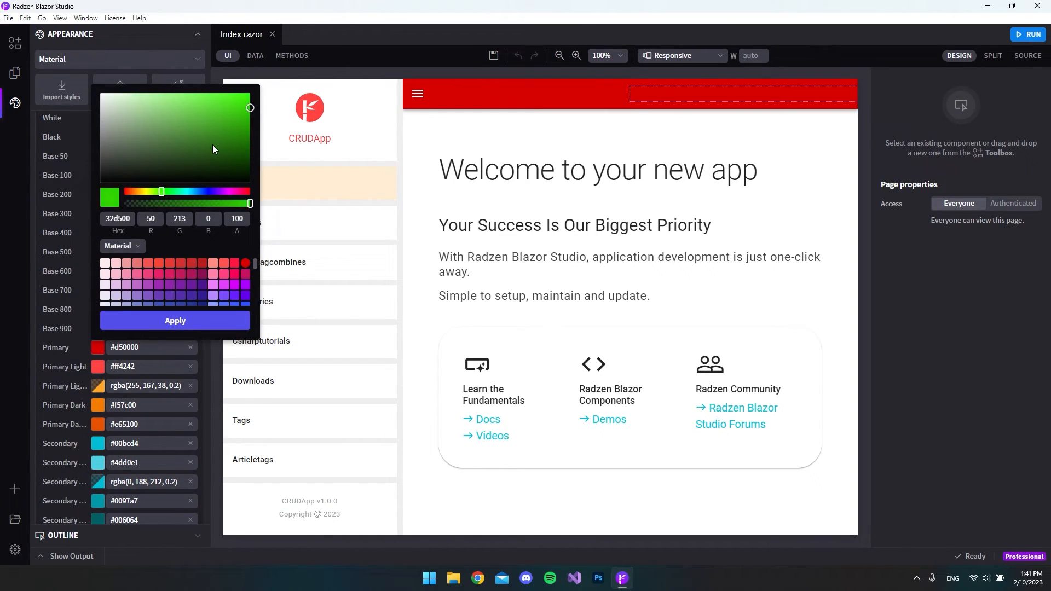
click(175, 320)
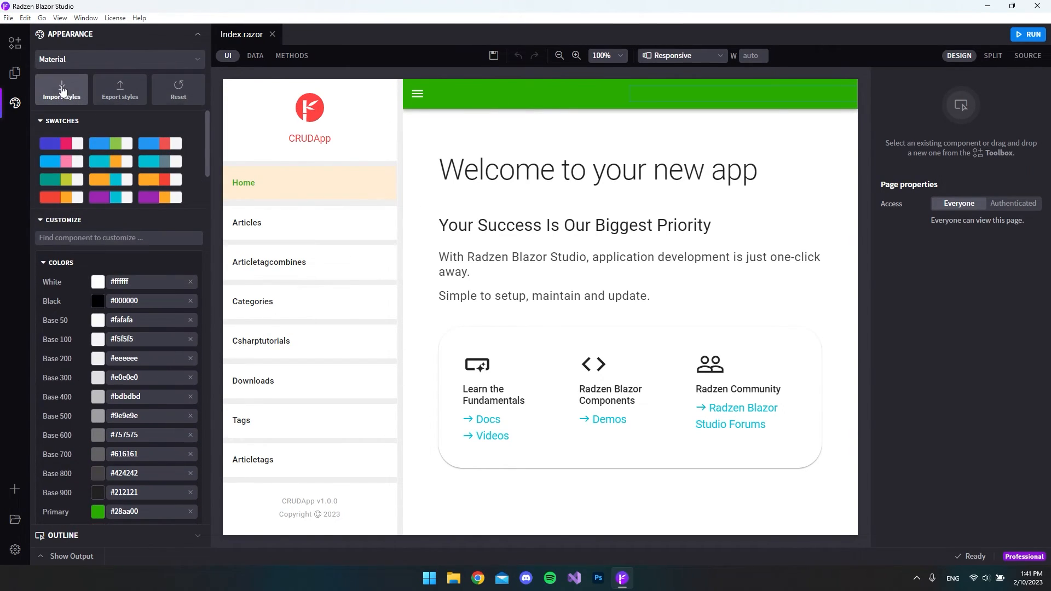
click(62, 89)
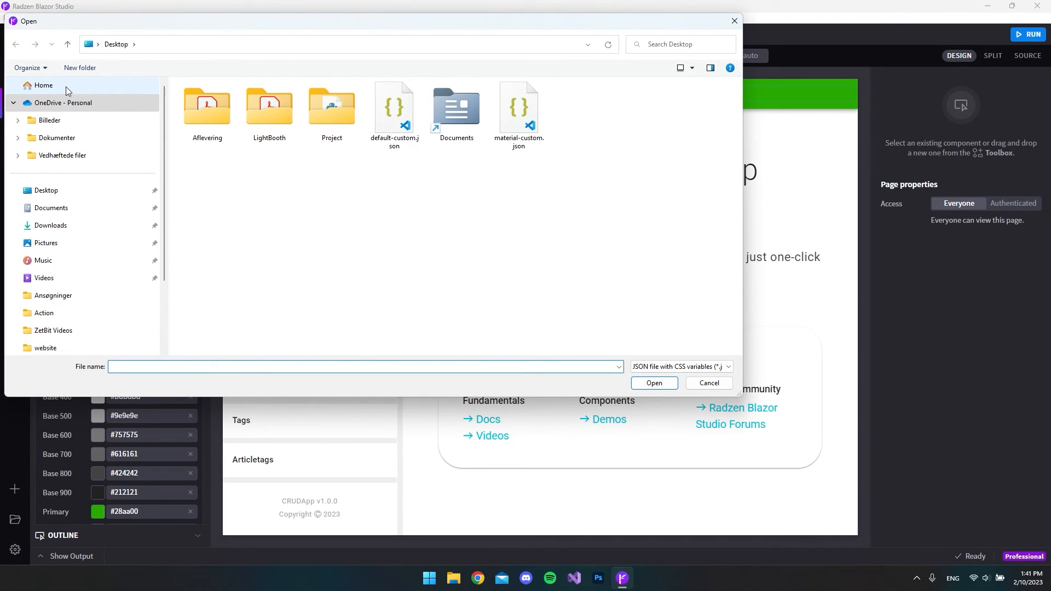
Import material-custom.json from the Desktop to restore the red #d50000 Primary colour
click(518, 106)
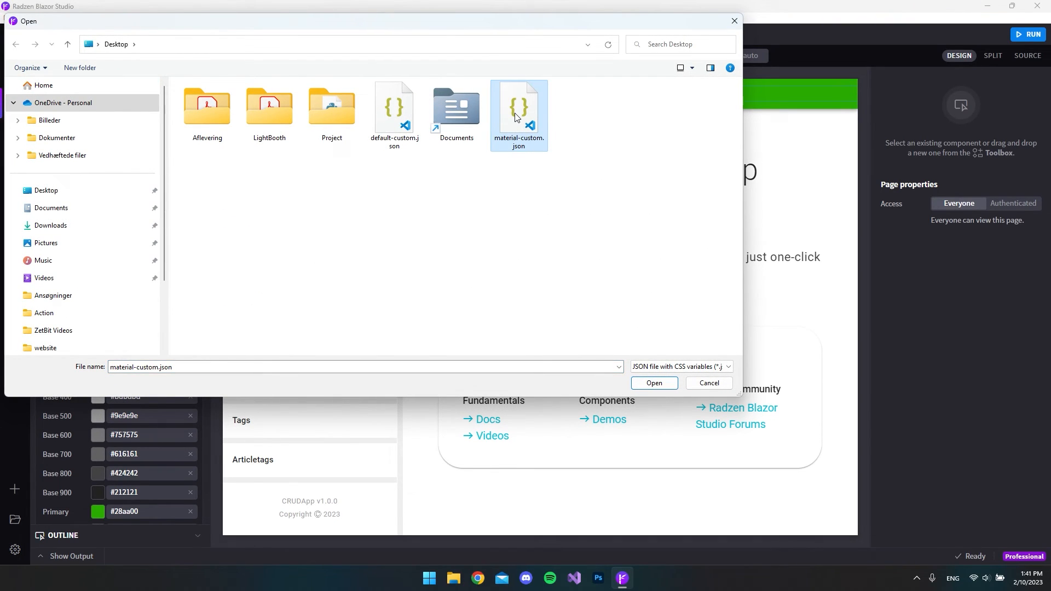
click(652, 383)
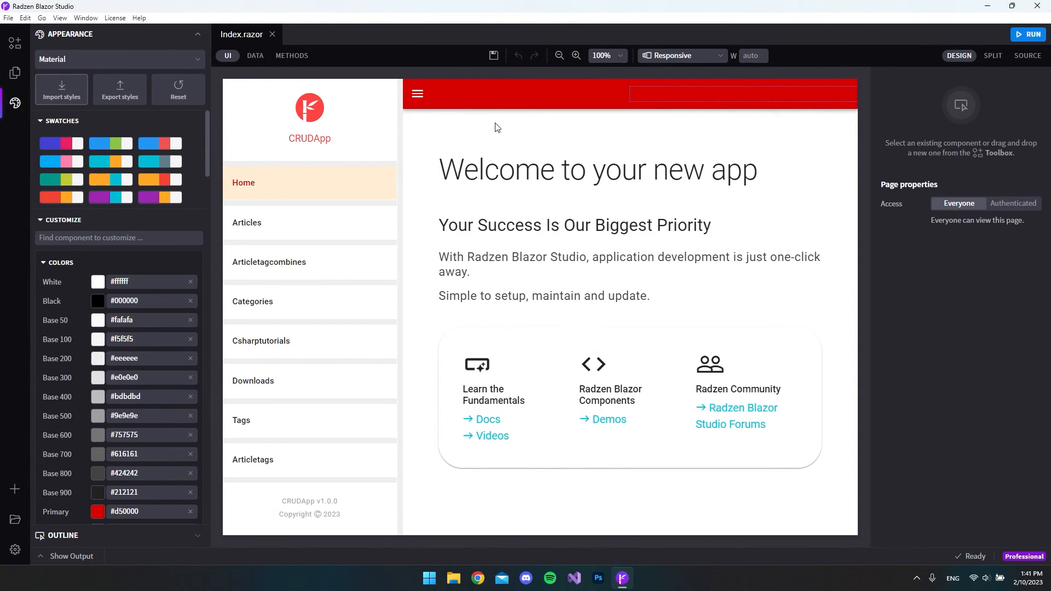
click(574, 224)
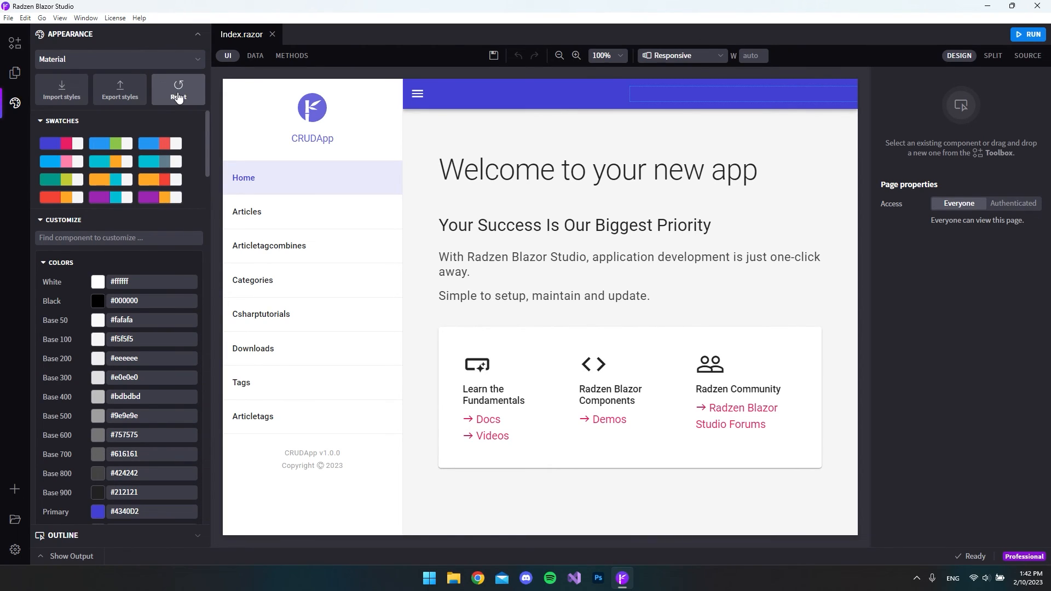
mouse_move(198, 203)
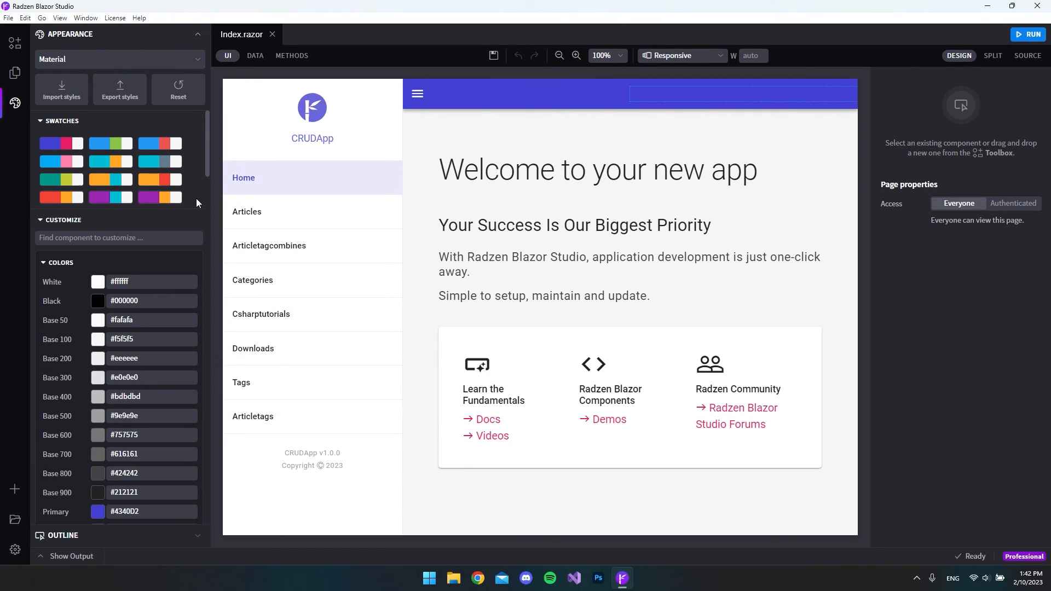